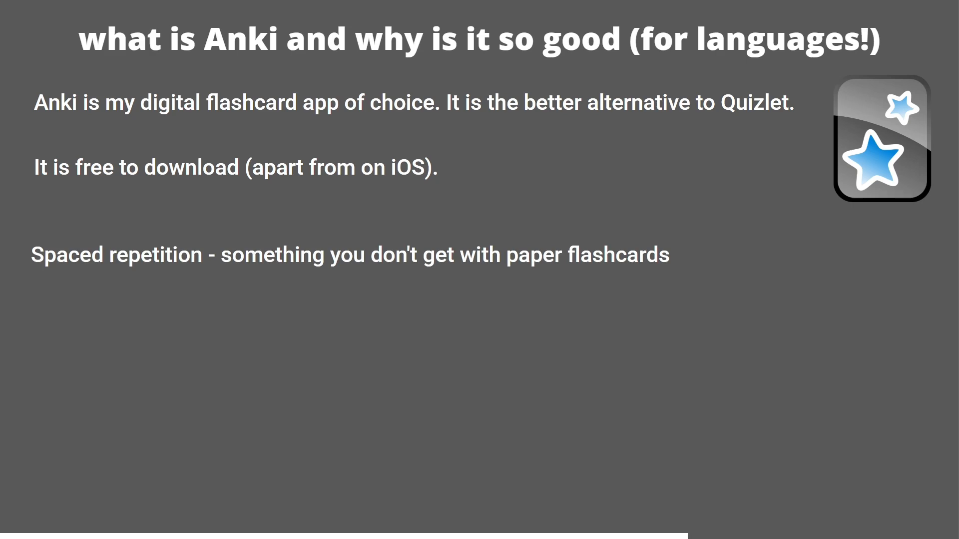
Visit apps.ankiweb.net in Chrome to reach the Anki flashcards home page
{"action": "type", "text": "Anki is editable"}
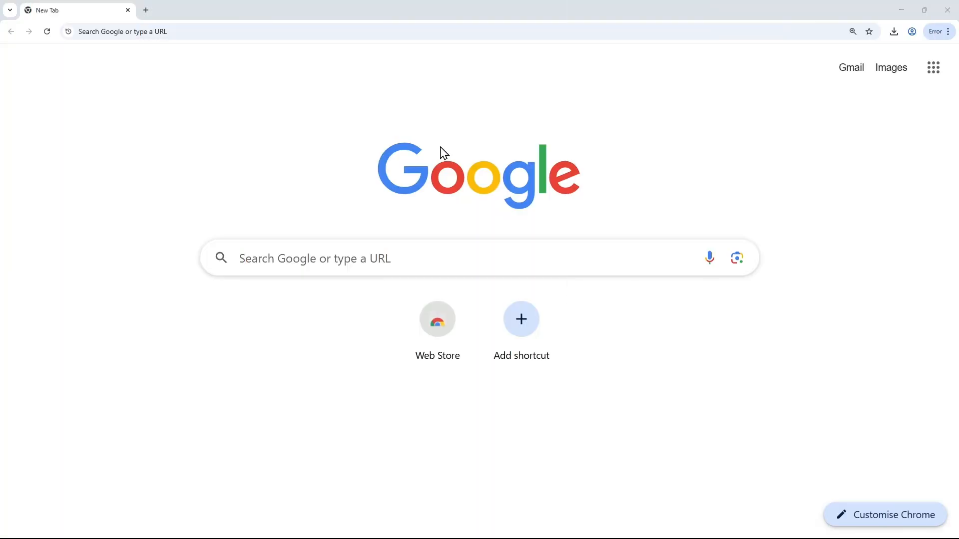
{"action": "mouse_move", "coordinate": [171, 163]}
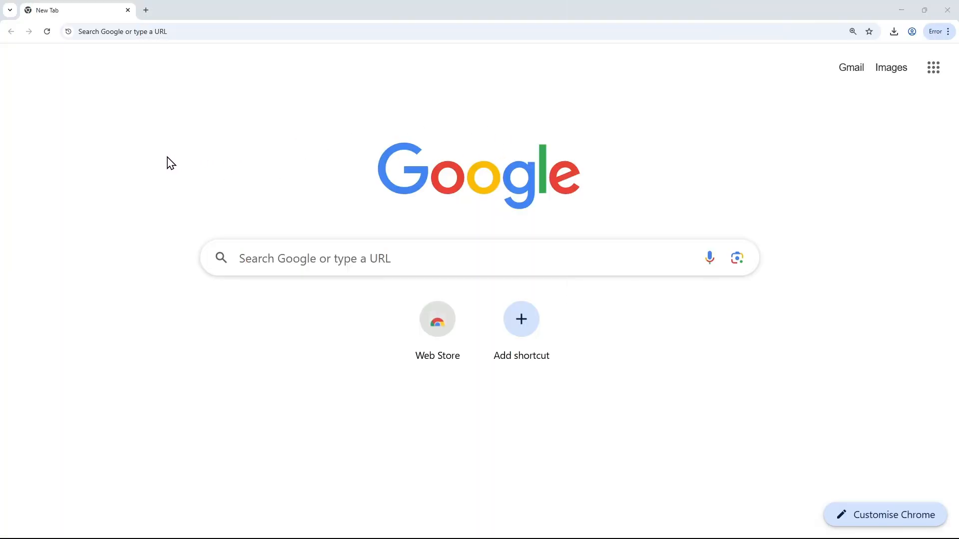
{"action": "mouse_move", "coordinate": [174, 58]}
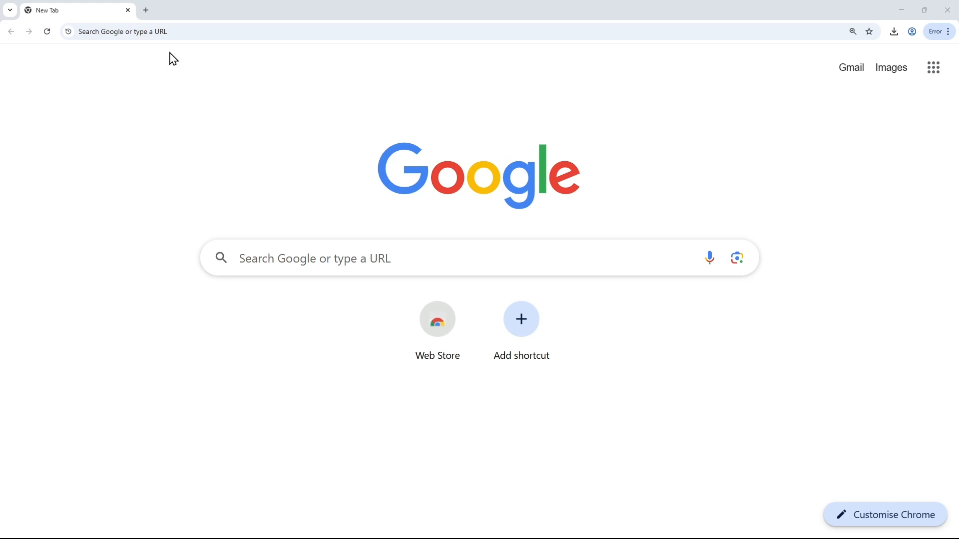
{"action": "type", "text": "a"}
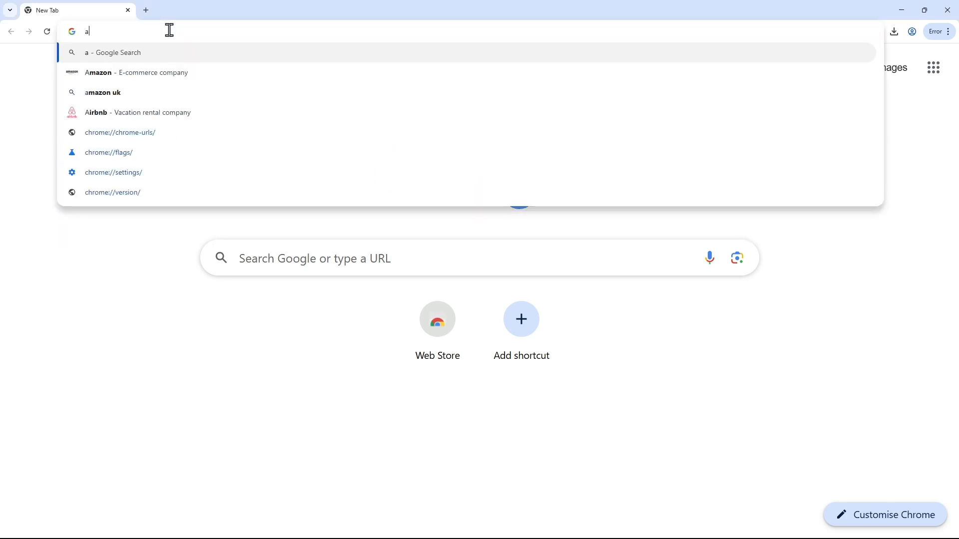
{"action": "type", "text": "pps.ankiweb.net"}
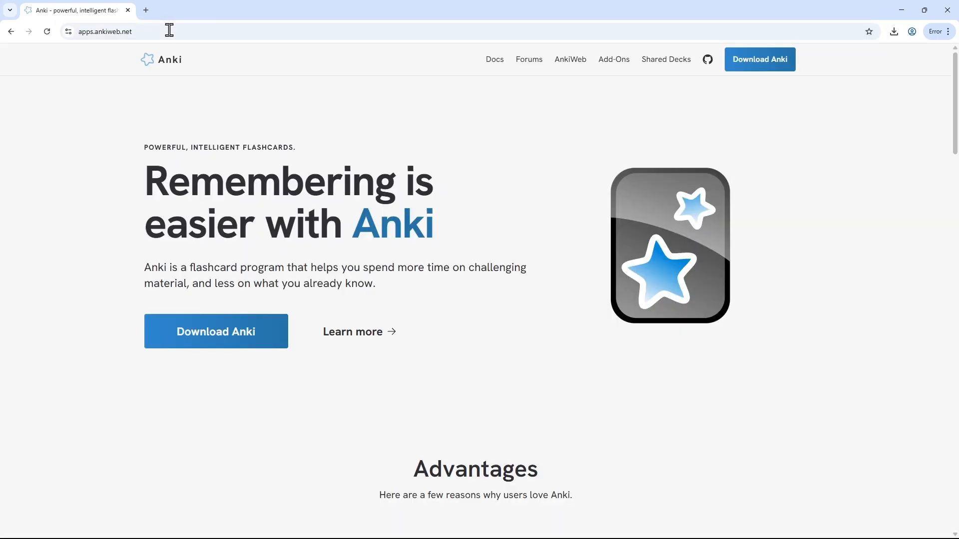
{"action": "mouse_move", "coordinate": [336, 221]}
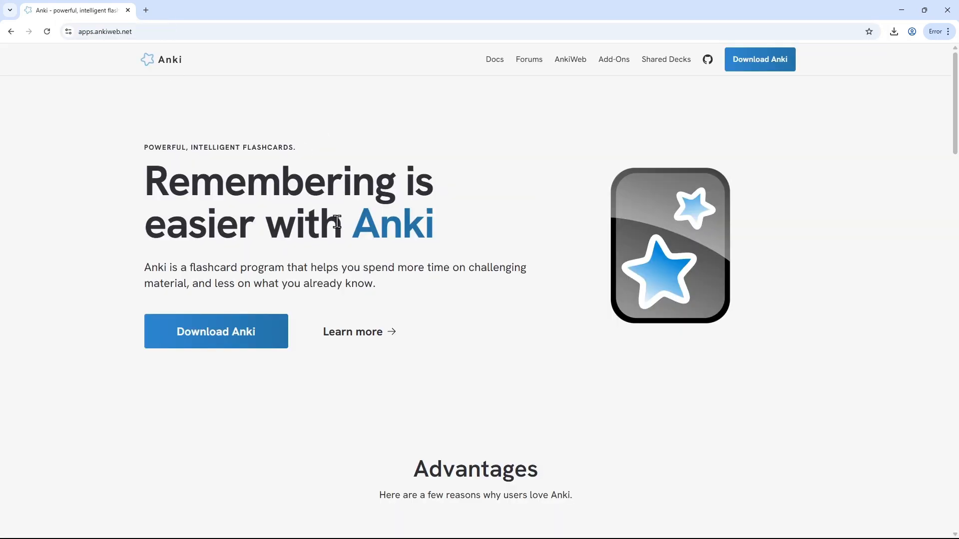
{"action": "type", "text": "download an"}
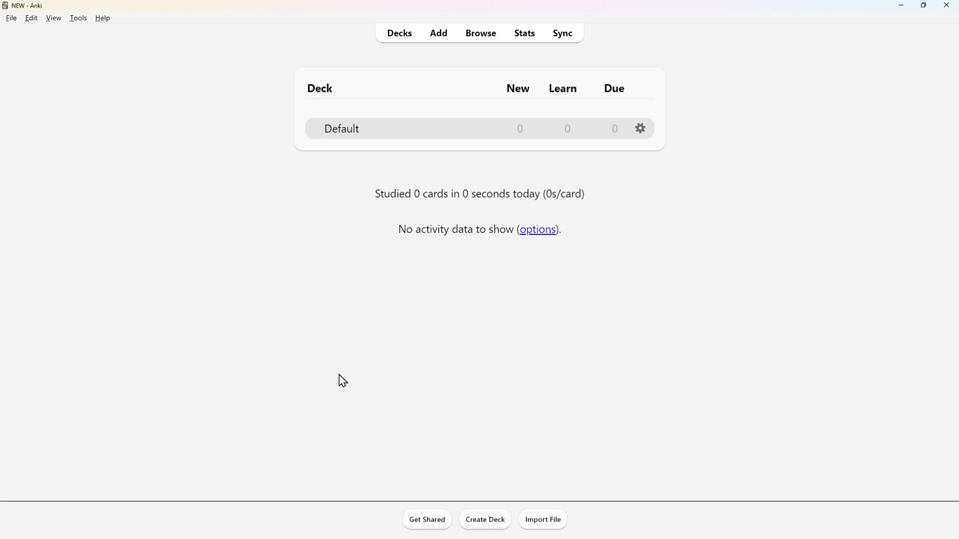
Bring up the Add dialog for a Basic card in the Test deck
{"action": "left_click", "coordinate": [78, 18]}
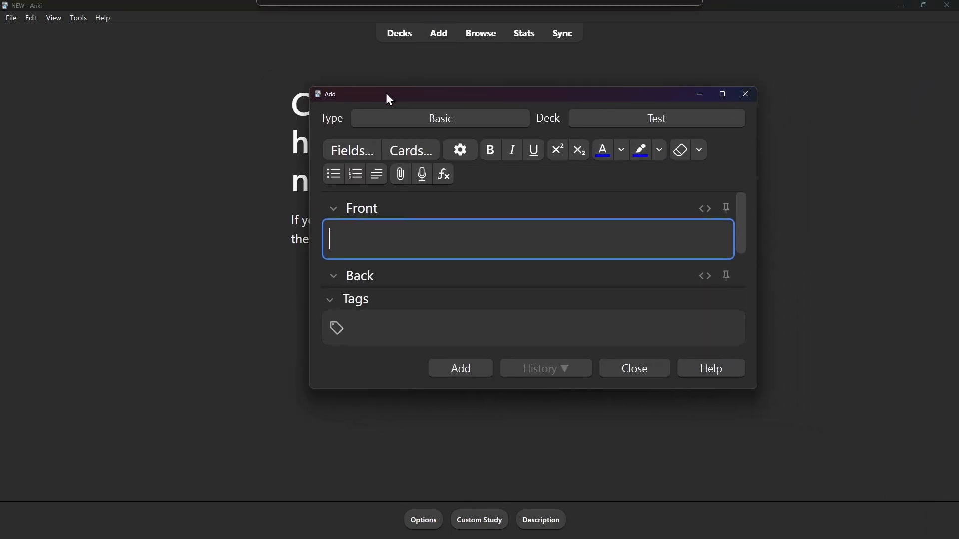
{"action": "left_click", "coordinate": [633, 368]}
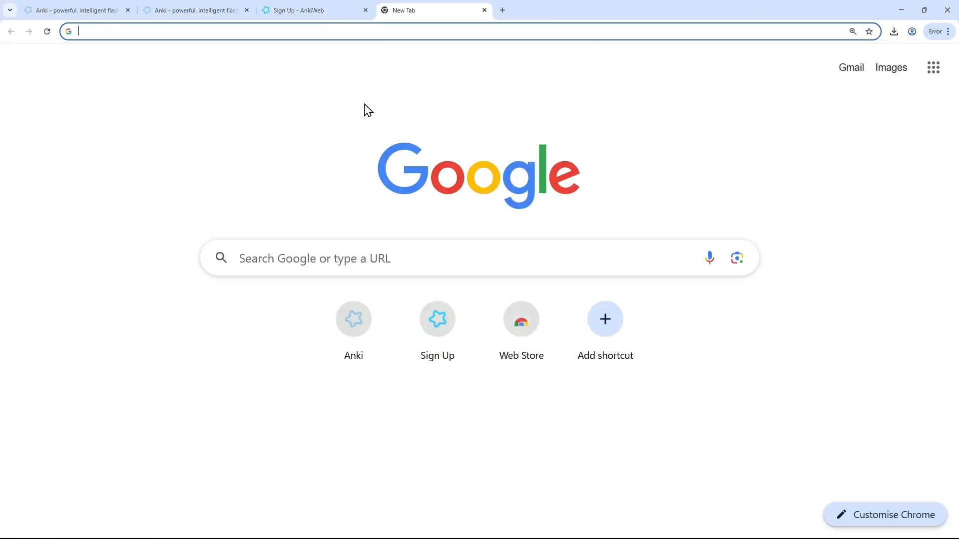
Go to astarlanguages.com/anki and download the AQA GCSE 8692 Specification Vocab deck
{"action": "type", "text": "astarlanguages.com/anki"}
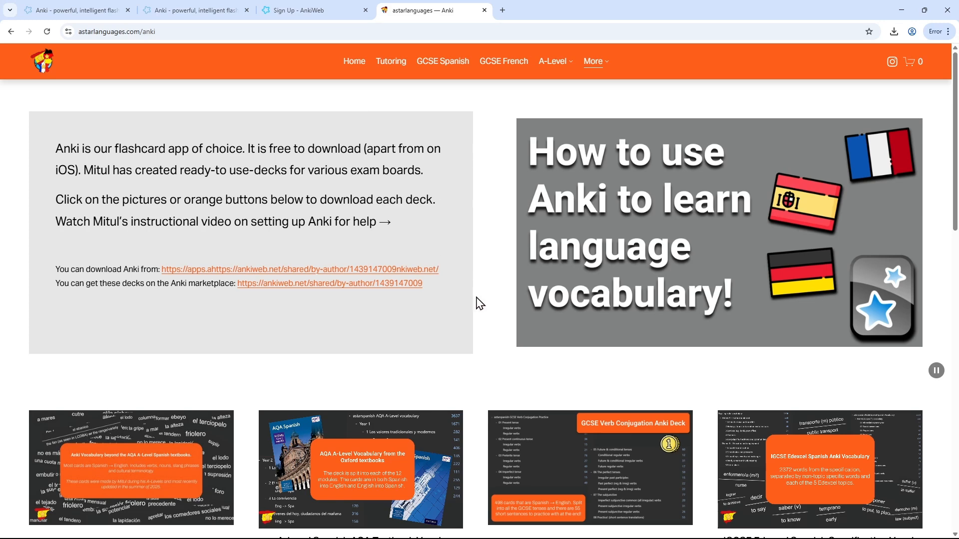
{"action": "scroll", "scroll_direction": "down", "scroll_amount": 3}
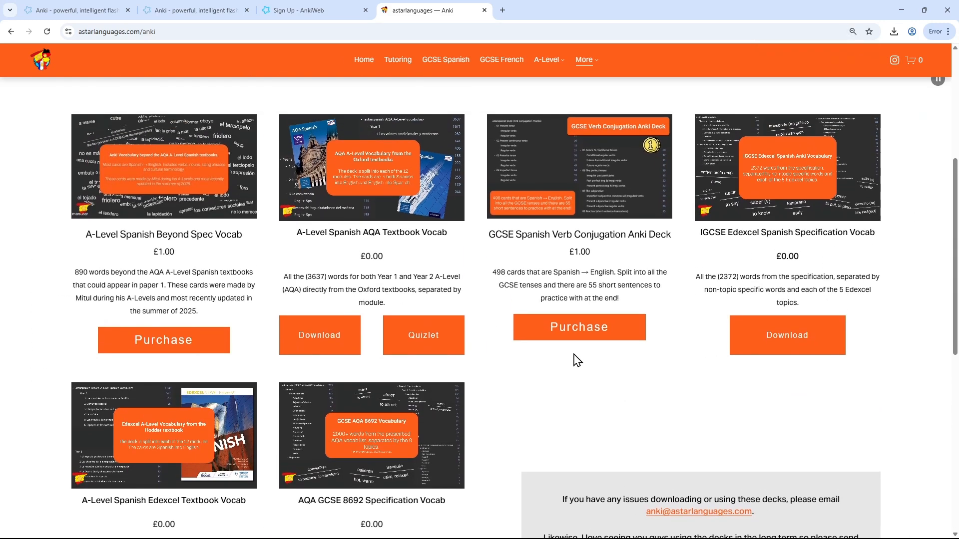
{"action": "scroll", "scroll_direction": "down", "scroll_amount": 3}
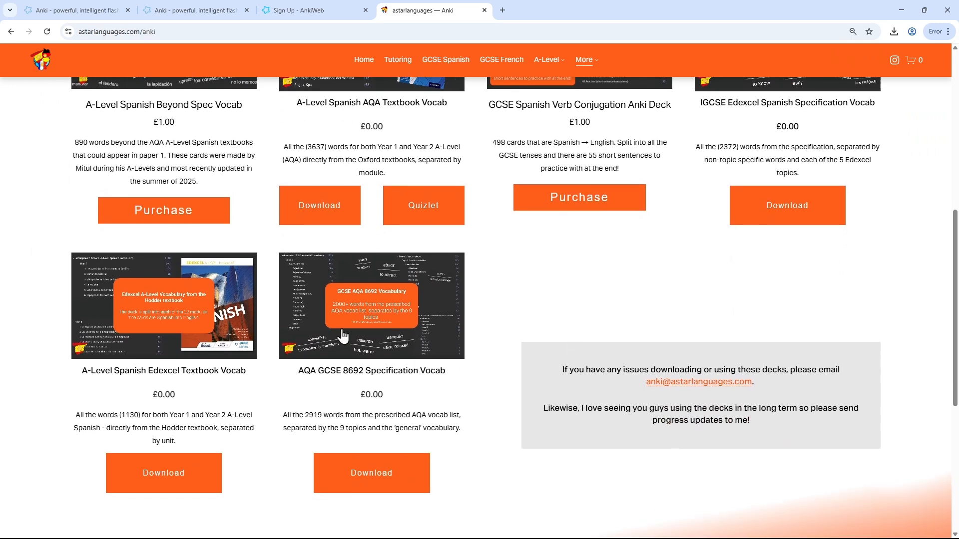
{"action": "left_click", "coordinate": [370, 473]}
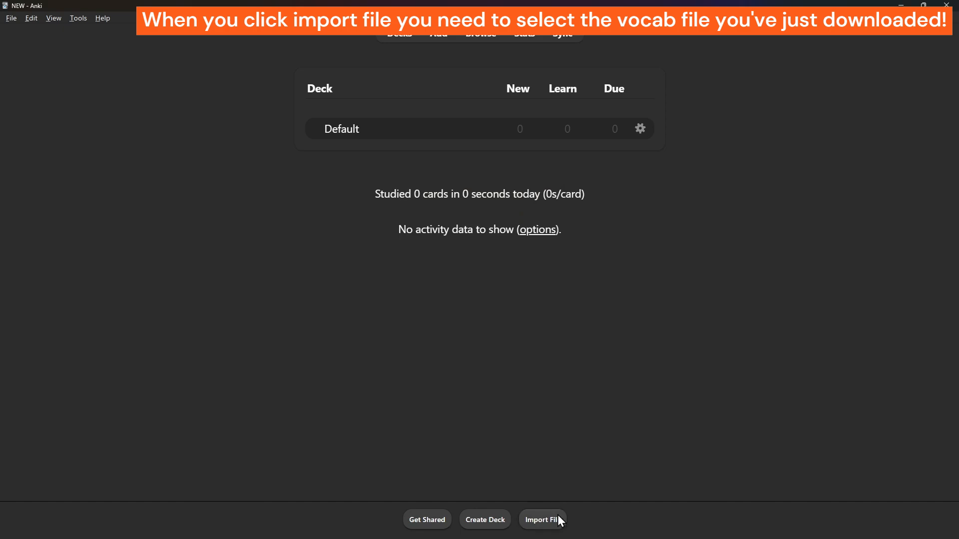
Import the downloaded vocab file, adding 2920 Spanish notes, and dismiss the summary
{"action": "left_click", "coordinate": [542, 519]}
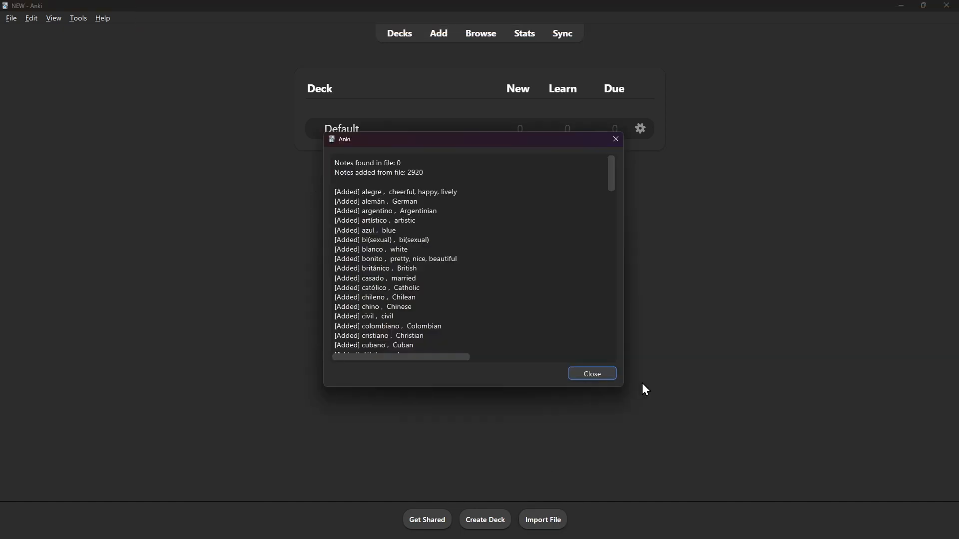
{"action": "left_click", "coordinate": [590, 373]}
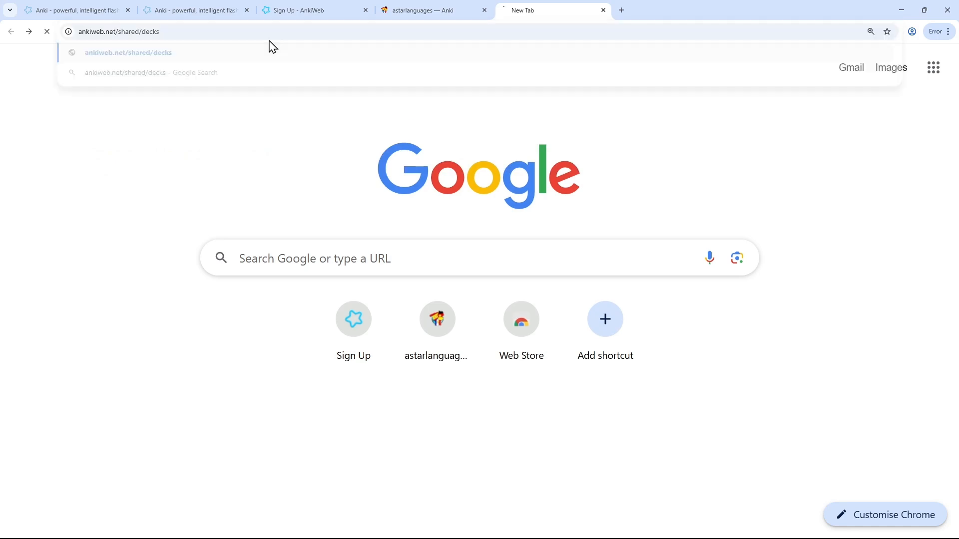
Search shared decks for GCSE Spanish and download the AQA A-Level Spanish Vocabulary deck
{"action": "type", "text": "GCSE Spanish"}
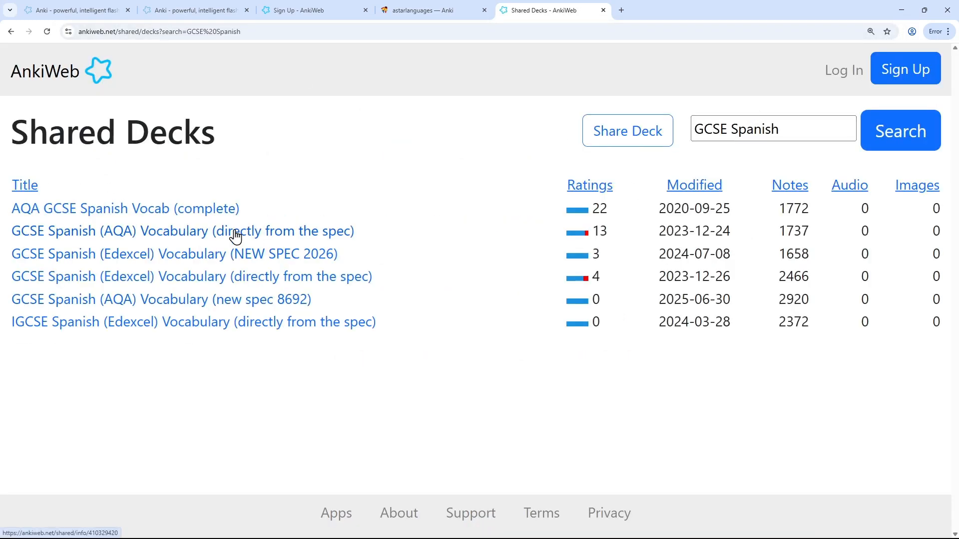
{"action": "left_click", "coordinate": [741, 10]}
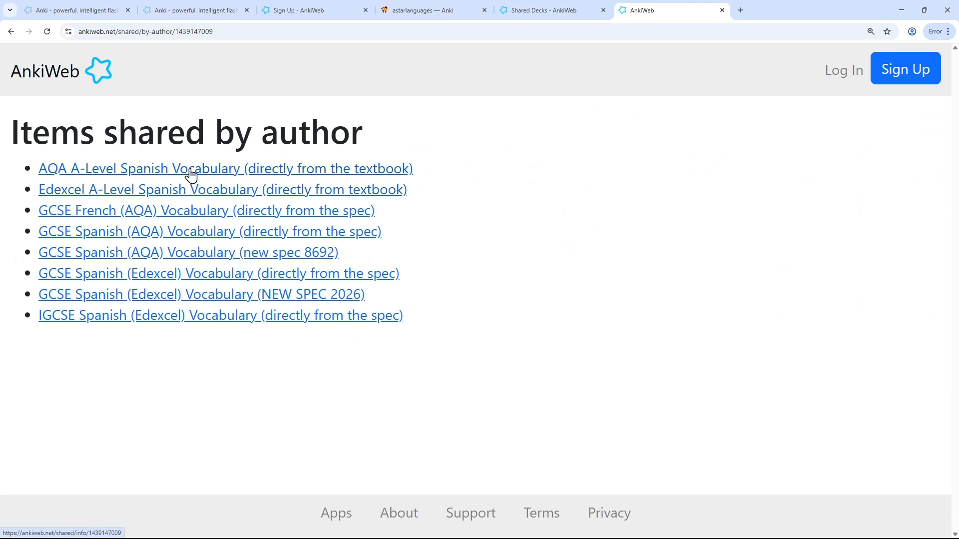
{"action": "left_click", "coordinate": [226, 168]}
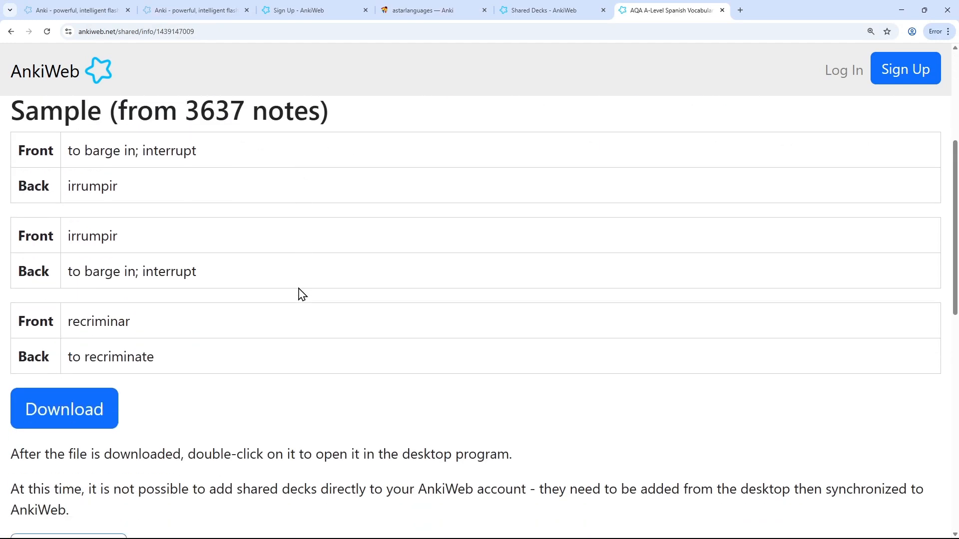
{"action": "left_click", "coordinate": [63, 408]}
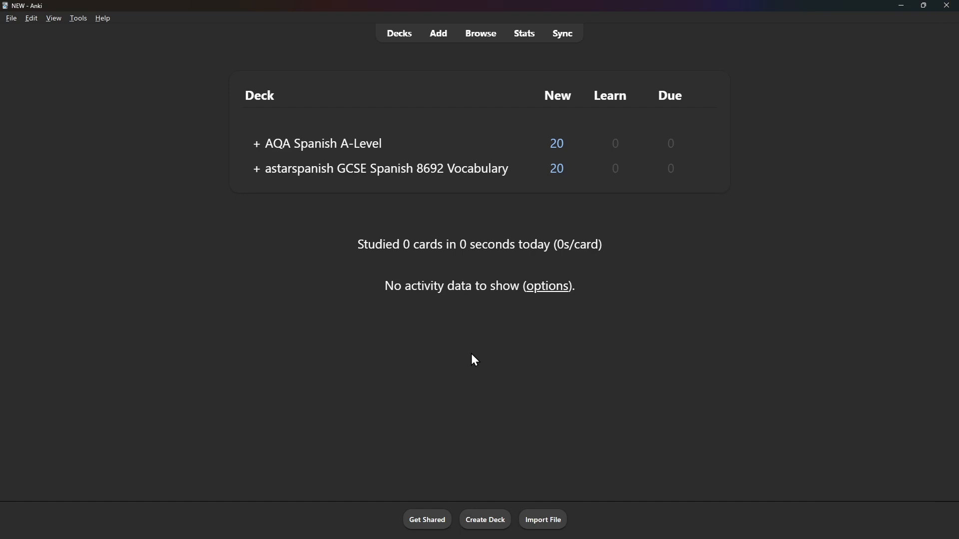
In the AQA Spanish A-Level deck options, set New cards/day to 9999
{"action": "left_click", "coordinate": [705, 144]}
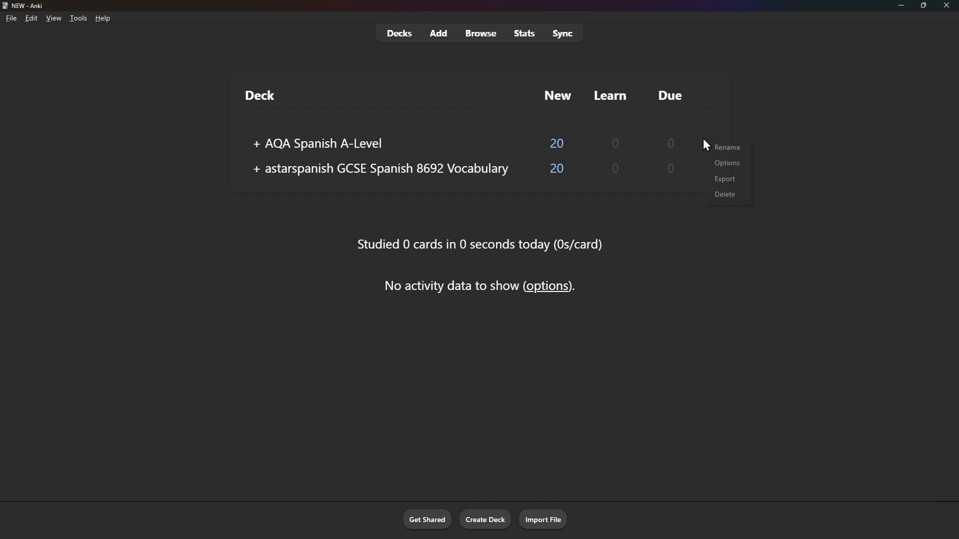
{"action": "mouse_move", "coordinate": [725, 163]}
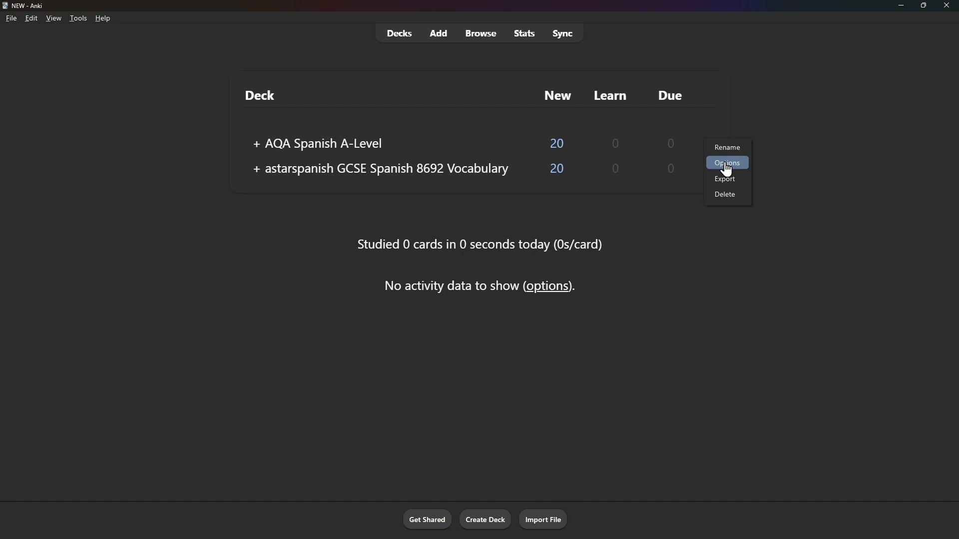
{"action": "left_click", "coordinate": [727, 163]}
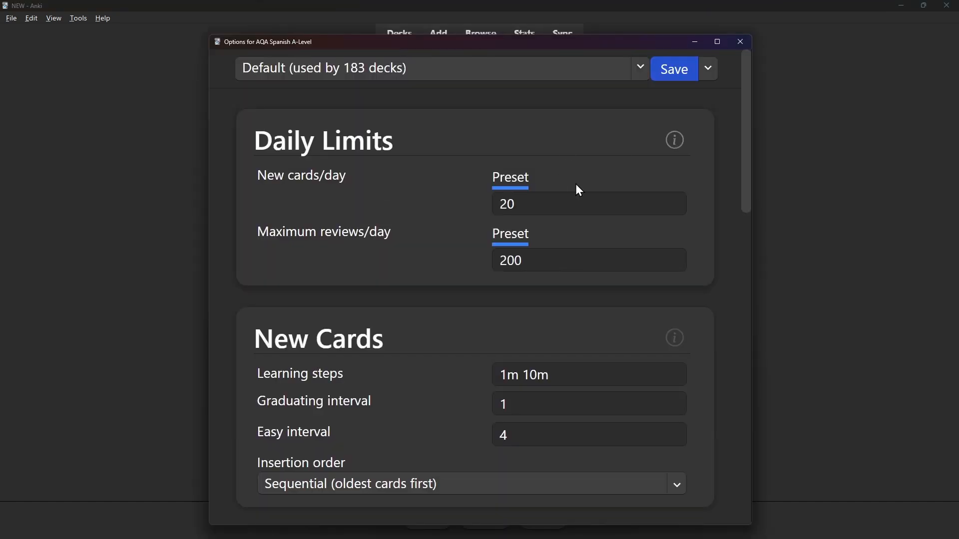
{"action": "left_click", "coordinate": [507, 203]}
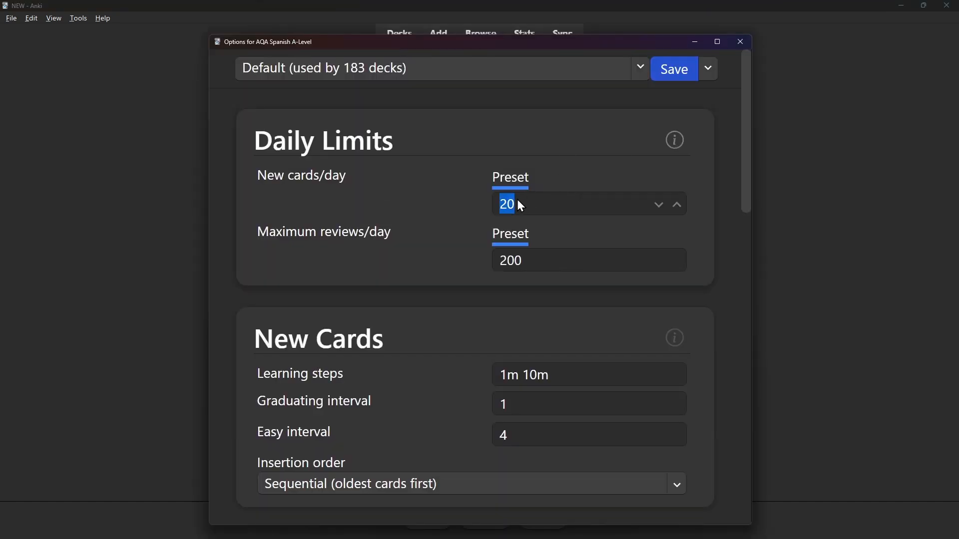
{"action": "type", "text": "9999"}
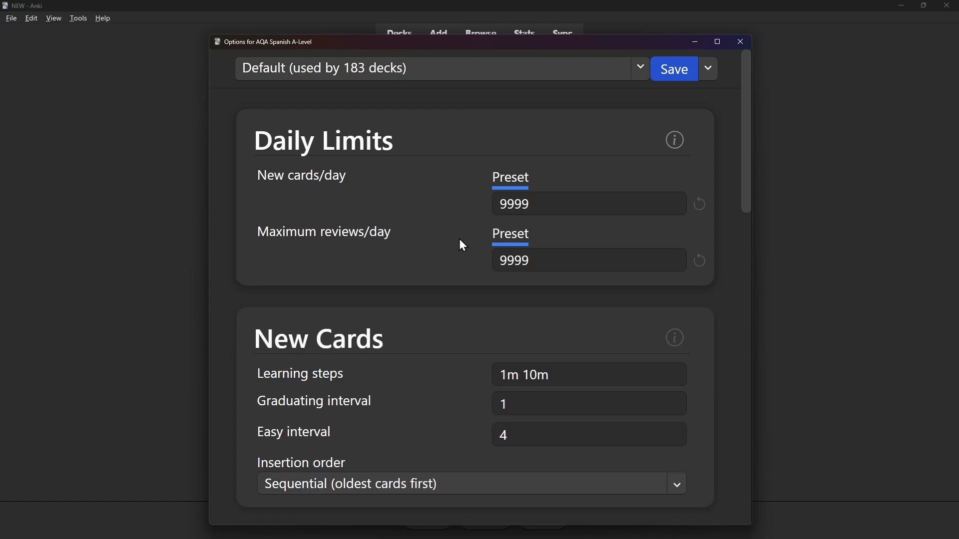
{"action": "mouse_move", "coordinate": [457, 243]}
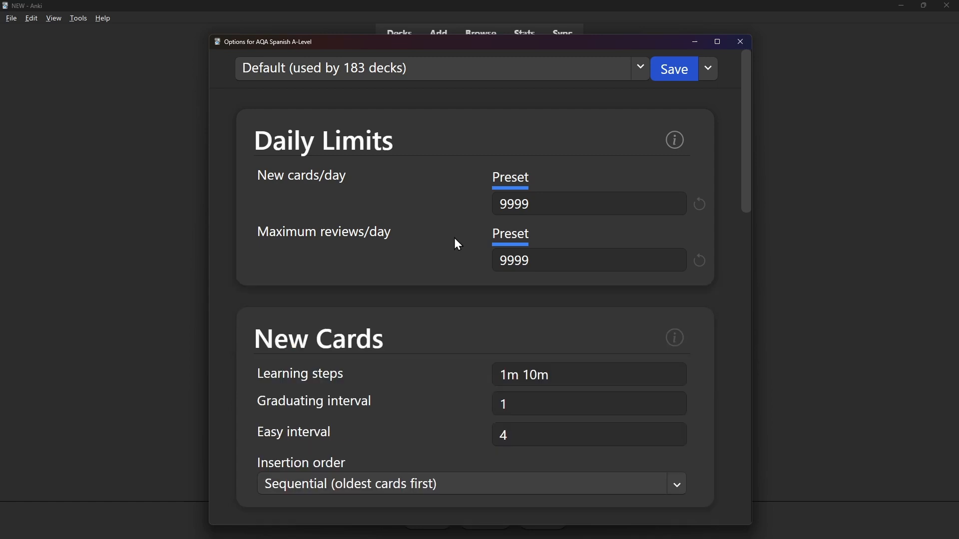
{"action": "scroll", "scroll_direction": "down", "scroll_amount": 3}
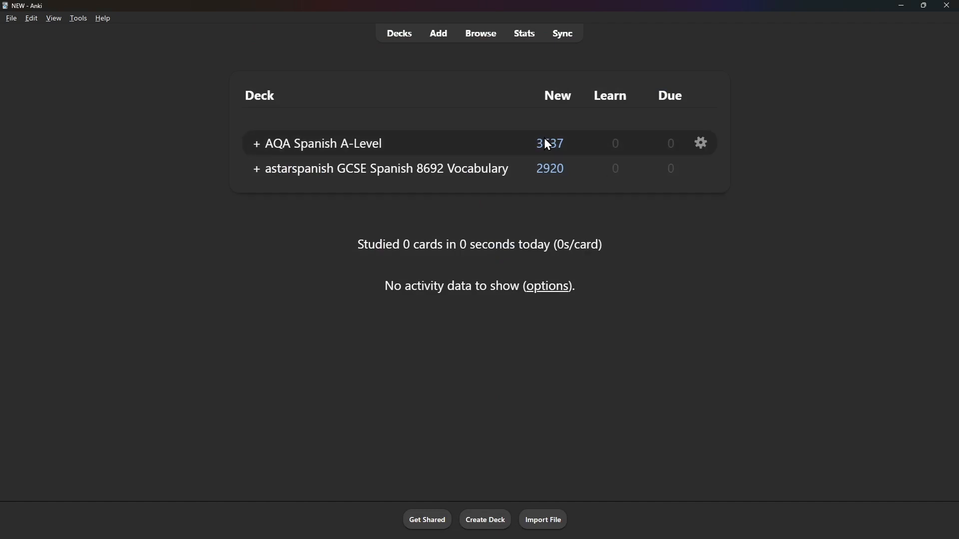
{"action": "mouse_move", "coordinate": [519, 169]}
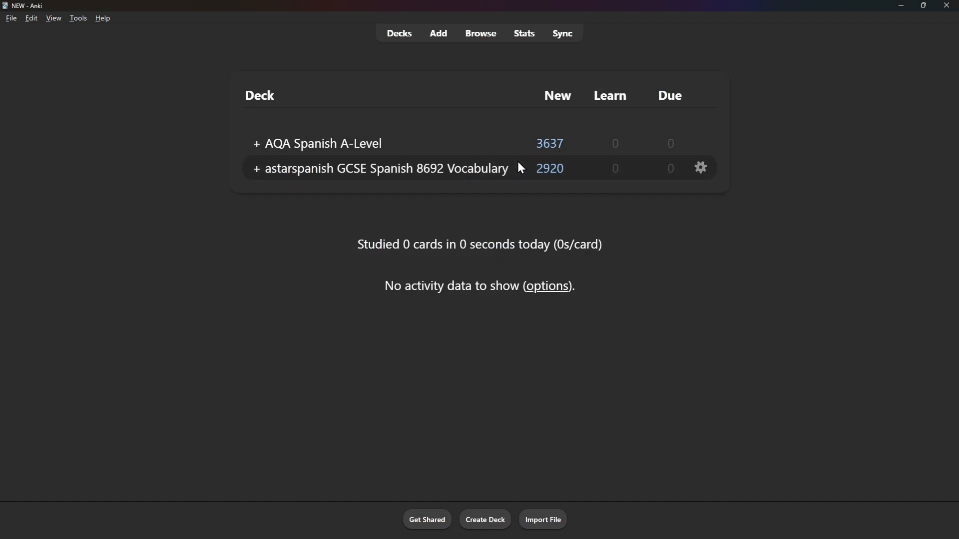
{"action": "mouse_move", "coordinate": [480, 214]}
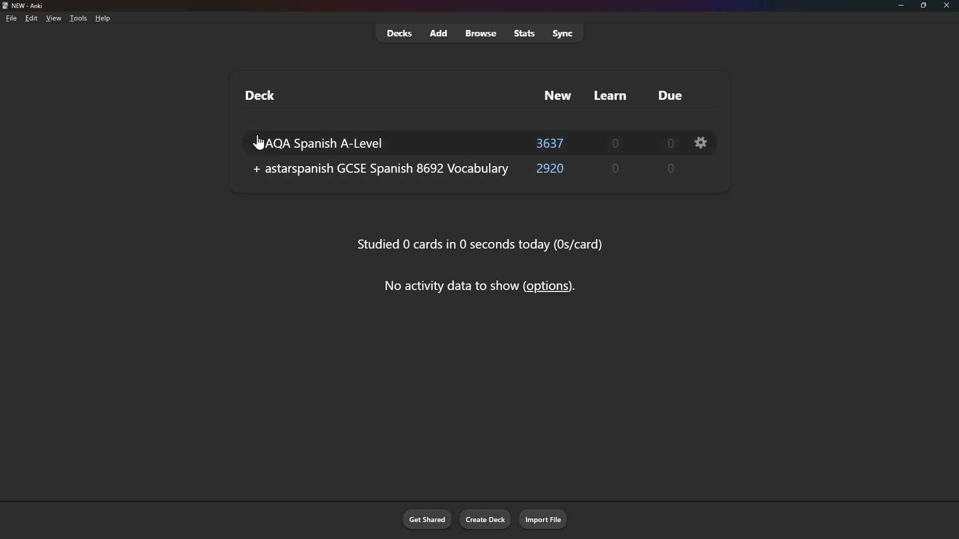
Expand the A-Level and GCSE 8692 decks to reveal their topic and tier subdecks
{"action": "left_click", "coordinate": [256, 143]}
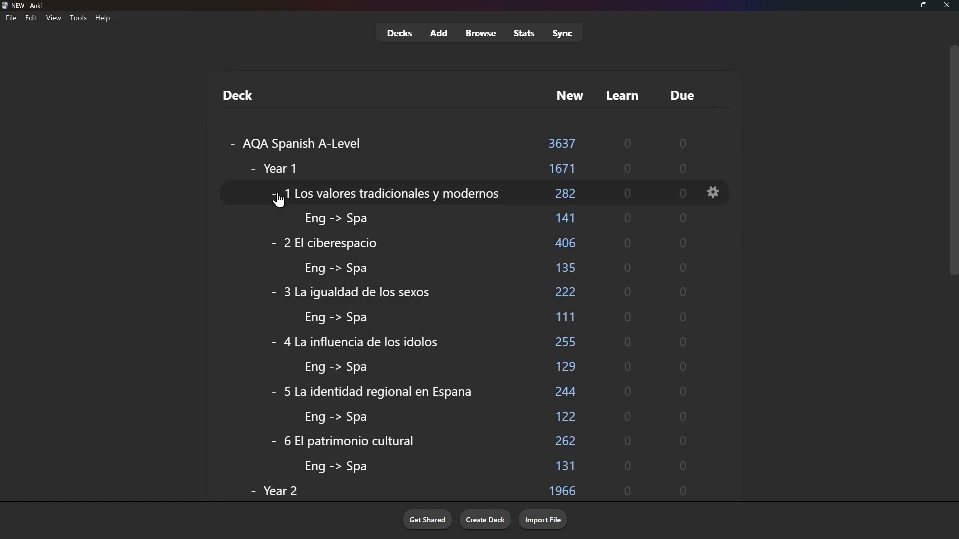
{"action": "left_click", "coordinate": [278, 194]}
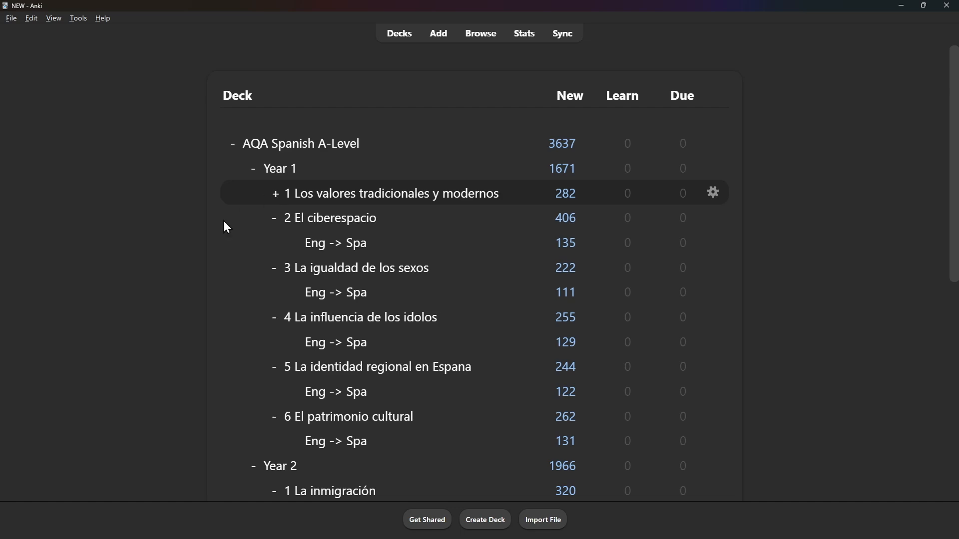
{"action": "scroll", "scroll_direction": "down", "scroll_amount": 3}
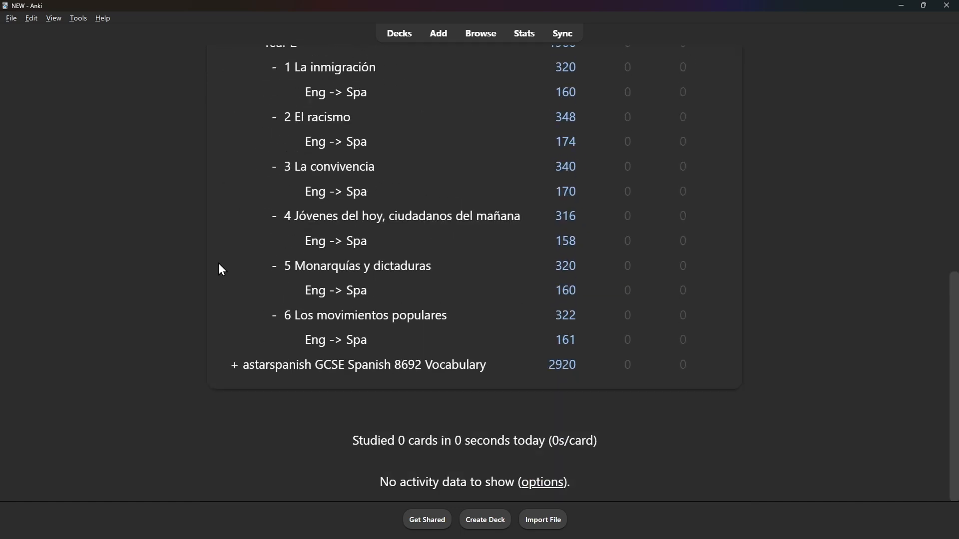
{"action": "mouse_move", "coordinate": [234, 369]}
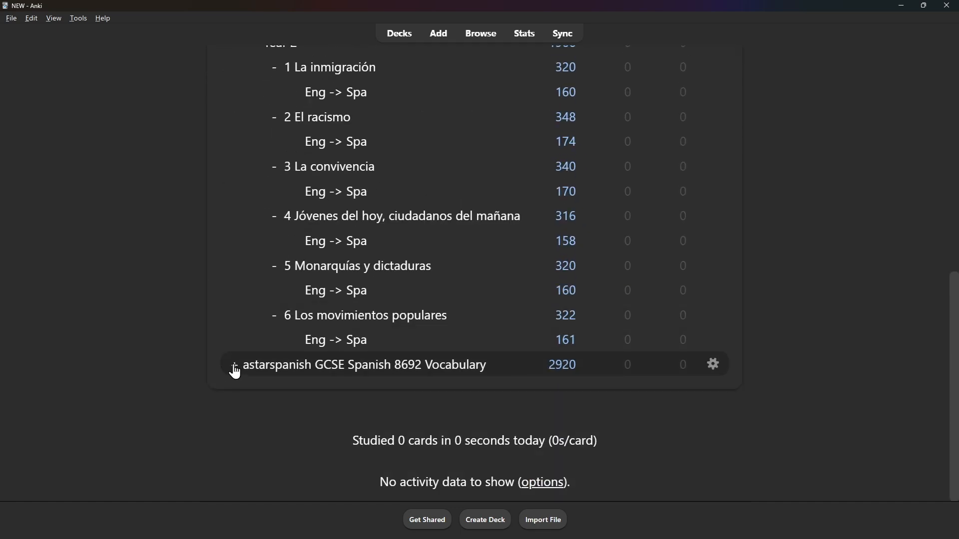
{"action": "left_click", "coordinate": [234, 365]}
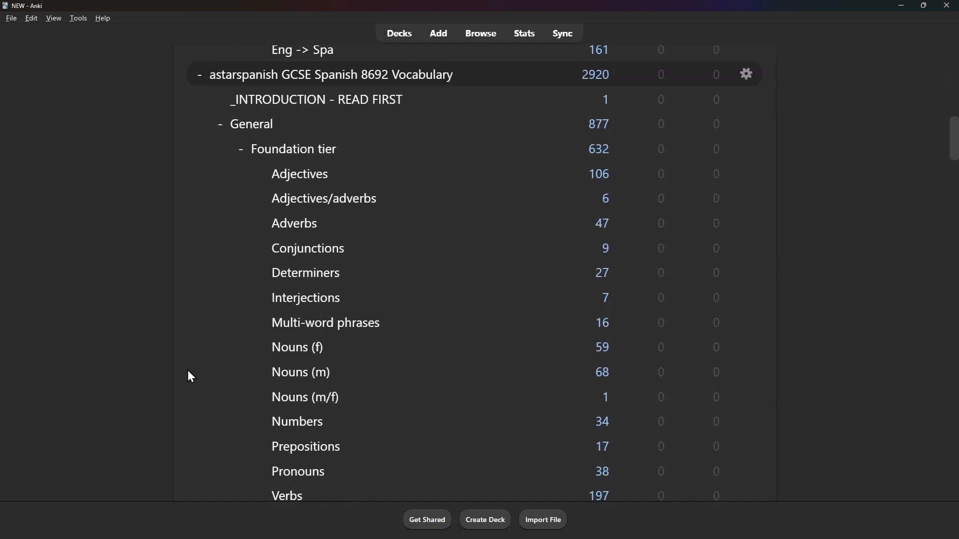
{"action": "scroll", "scroll_direction": "down", "scroll_amount": 3}
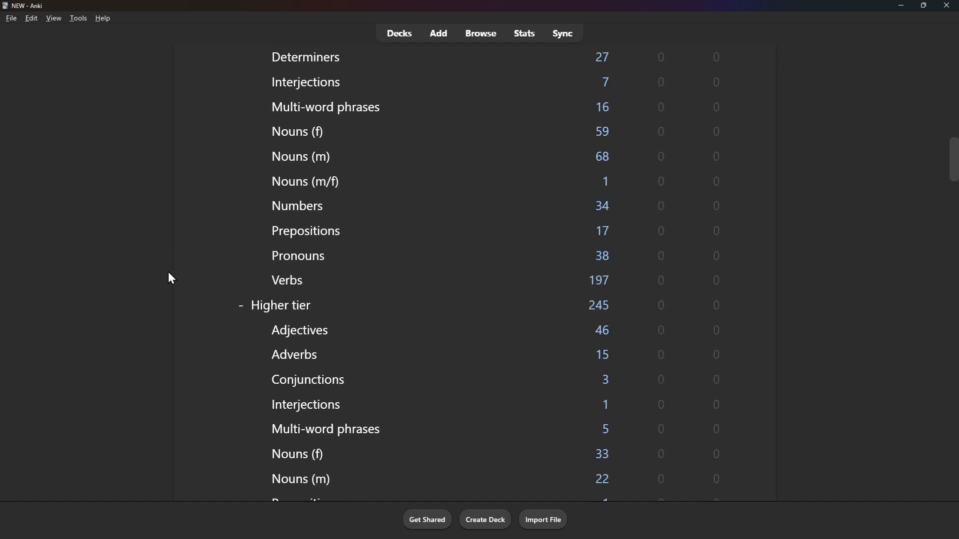
{"action": "scroll", "scroll_direction": "down", "scroll_amount": 3}
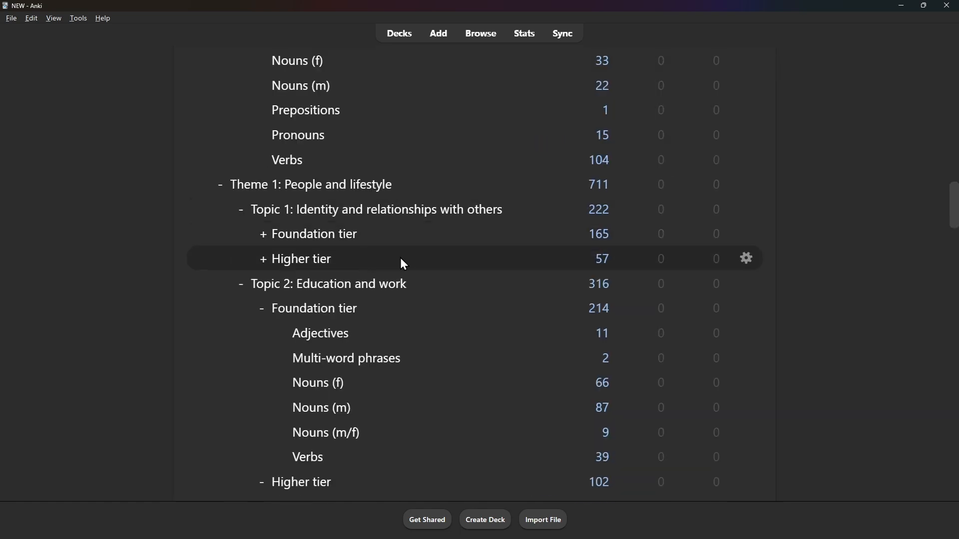
{"action": "mouse_move", "coordinate": [746, 258]}
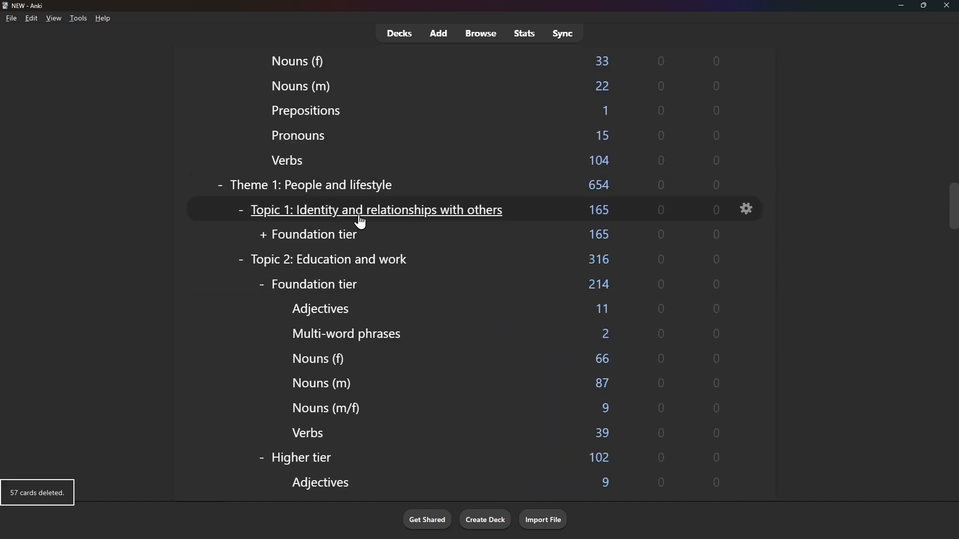
{"action": "mouse_move", "coordinate": [126, 284]}
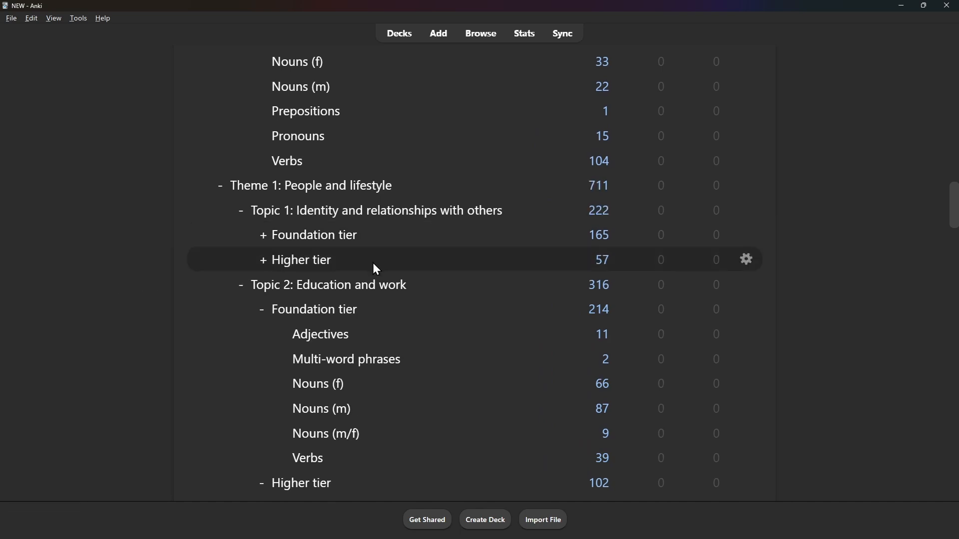
{"action": "mouse_move", "coordinate": [747, 259]}
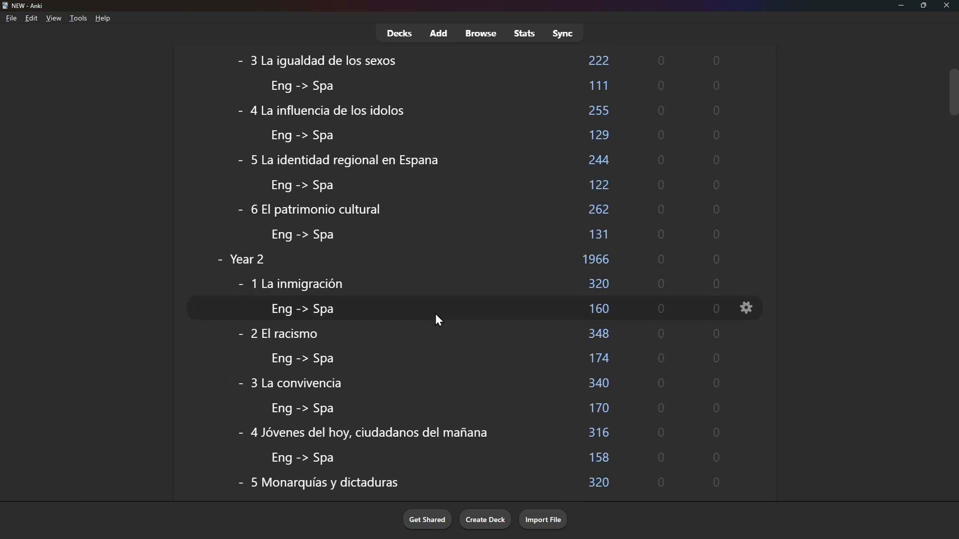
Delete the Eng -> Spa subdecks under 1 La inmigración and 2 El racismo
{"action": "left_click", "coordinate": [745, 307]}
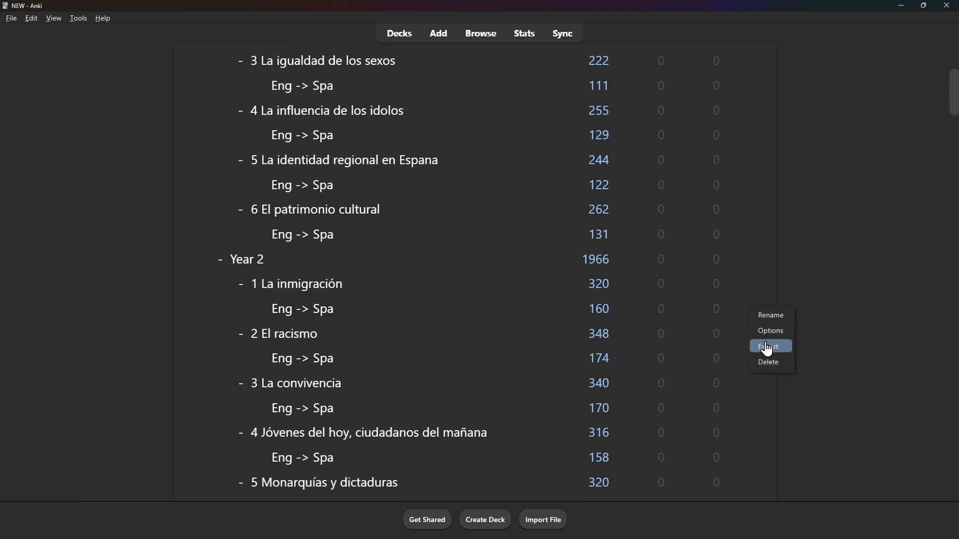
{"action": "left_click", "coordinate": [769, 346]}
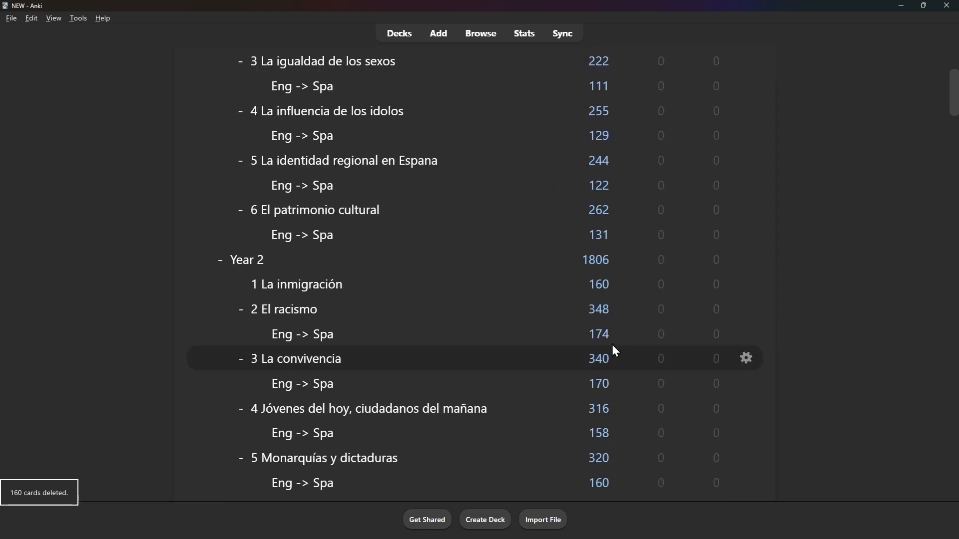
{"action": "left_click", "coordinate": [746, 358]}
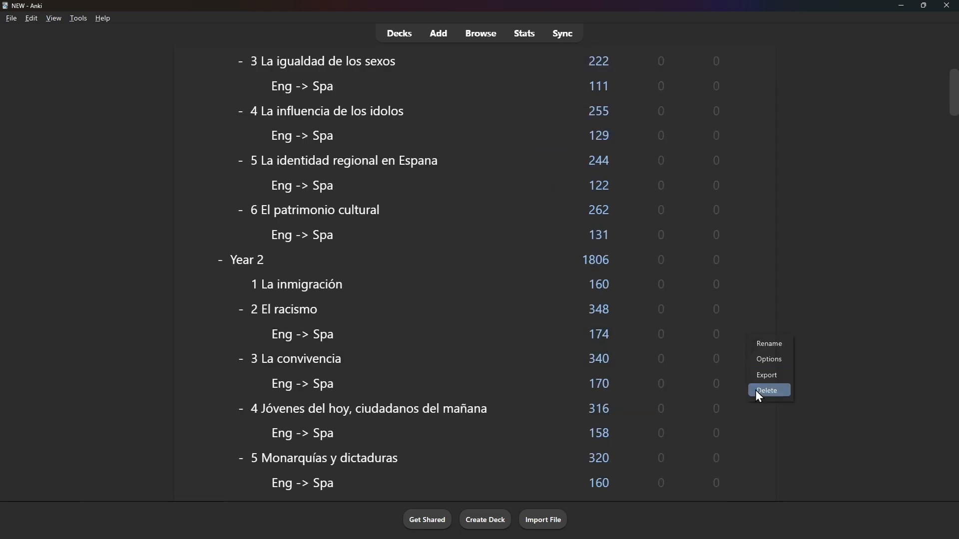
{"action": "left_click", "coordinate": [766, 390]}
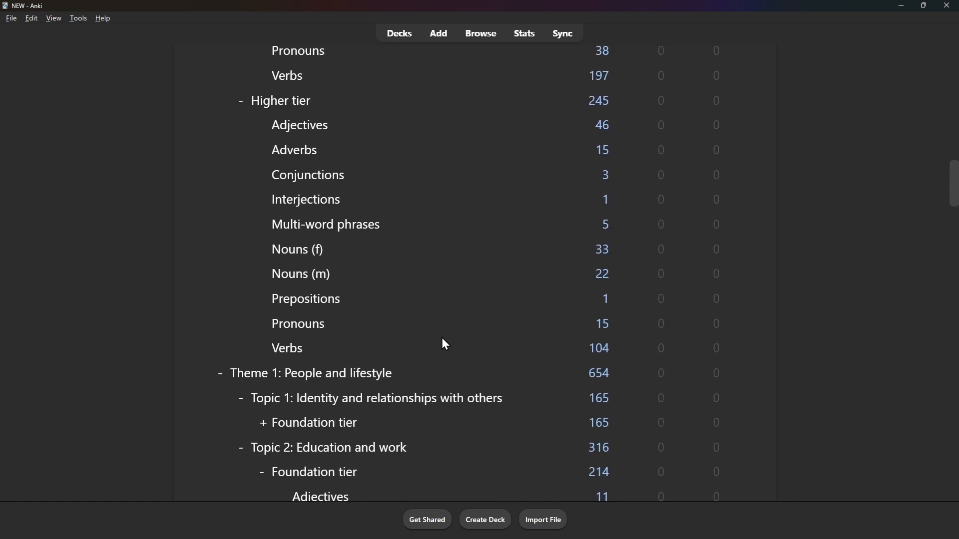
Collapse the Topic 2 and Topic 3 tier subdecks, then go to Topic 2 Foundation tier's overview
{"action": "scroll", "scroll_direction": "down", "scroll_amount": 3}
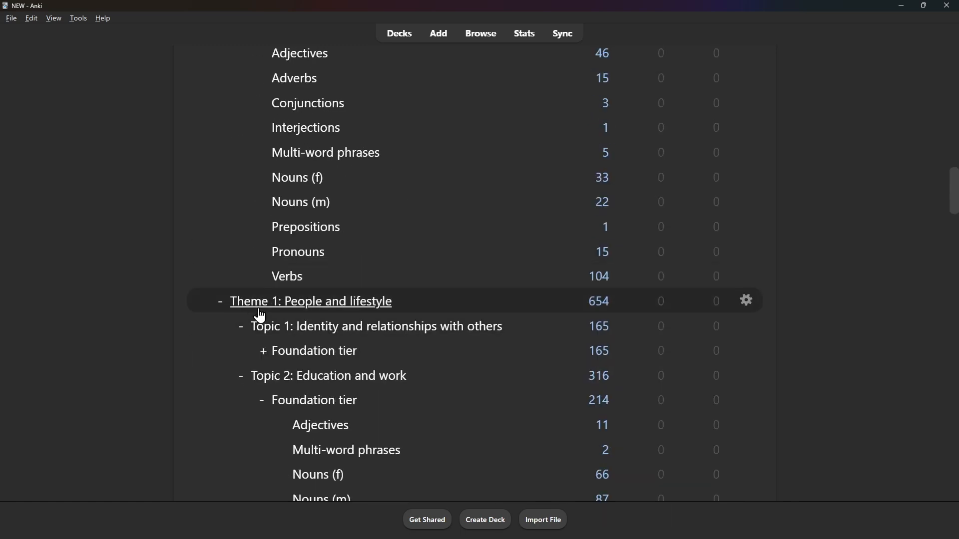
{"action": "scroll", "scroll_direction": "down", "scroll_amount": 3}
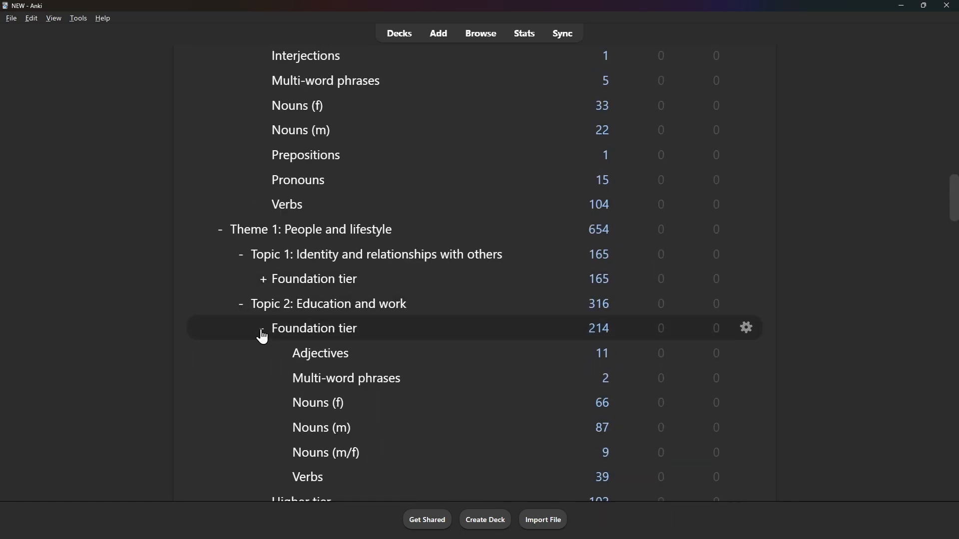
{"action": "left_click", "coordinate": [263, 329]}
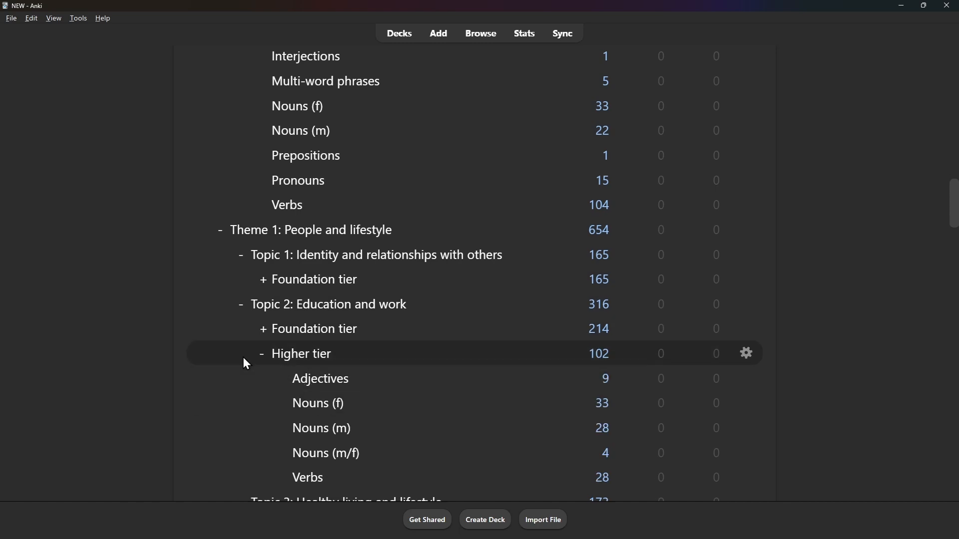
{"action": "left_click", "coordinate": [263, 353]}
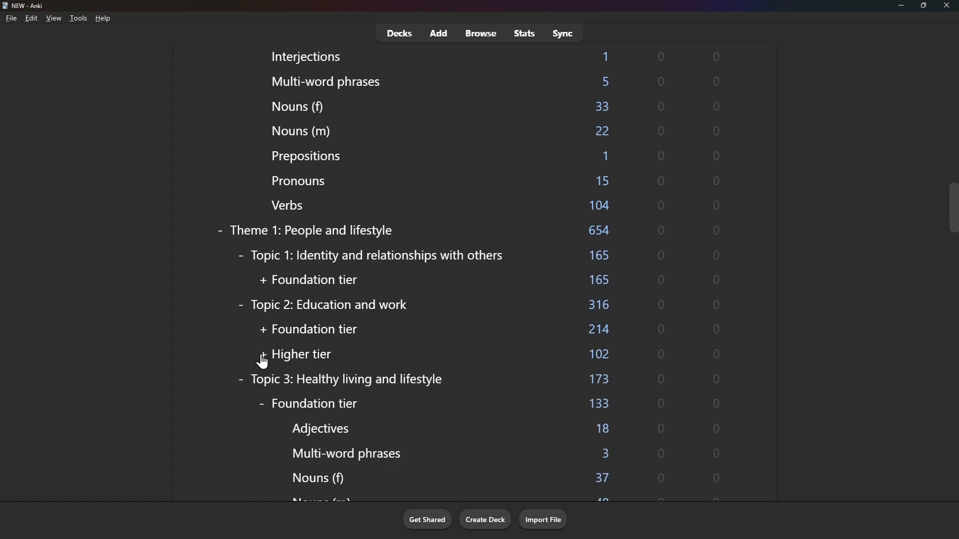
{"action": "scroll", "scroll_direction": "down", "scroll_amount": 3}
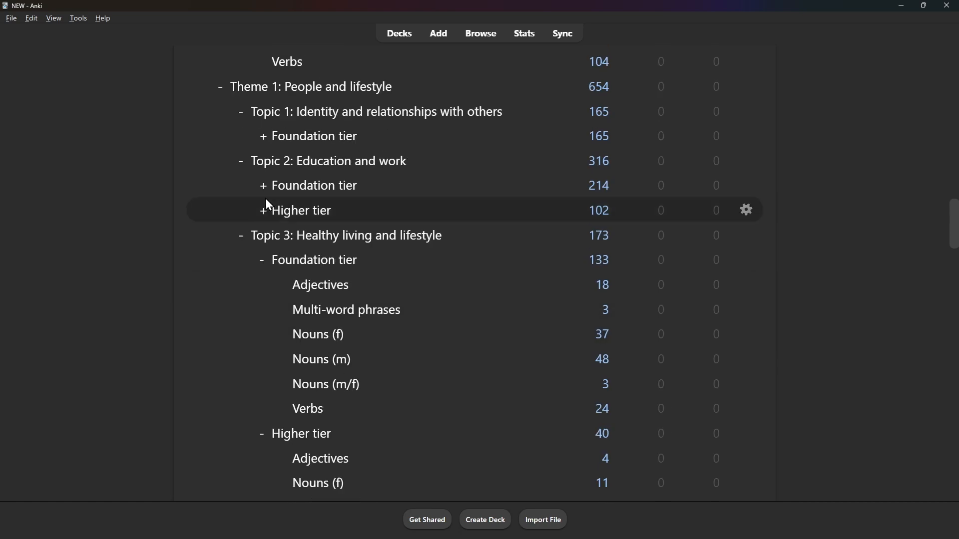
{"action": "left_click", "coordinate": [261, 433]}
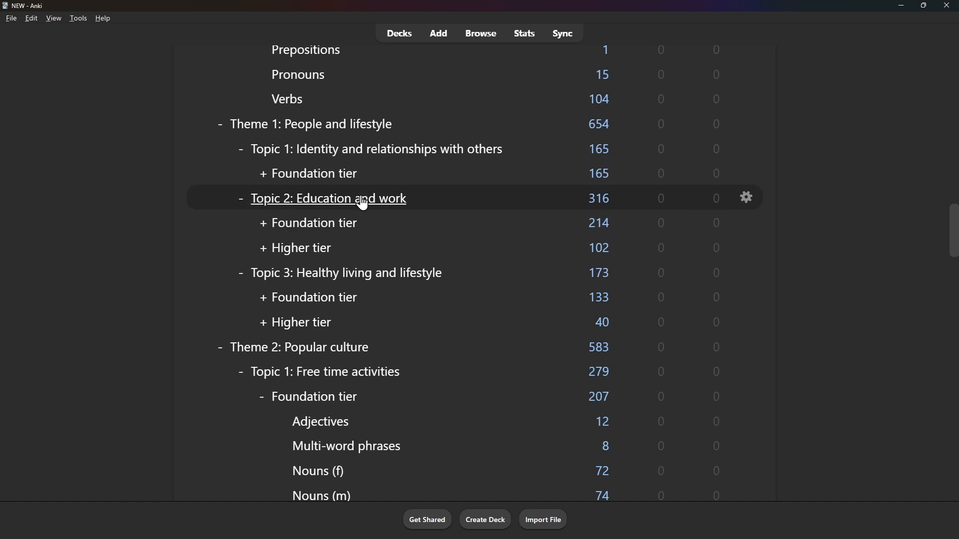
{"action": "mouse_move", "coordinate": [330, 229]}
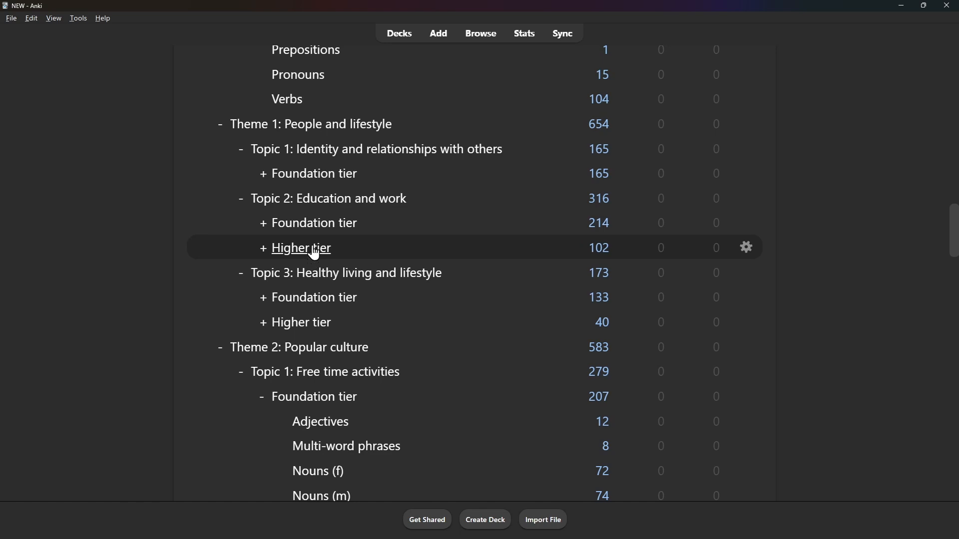
{"action": "left_click", "coordinate": [314, 223]}
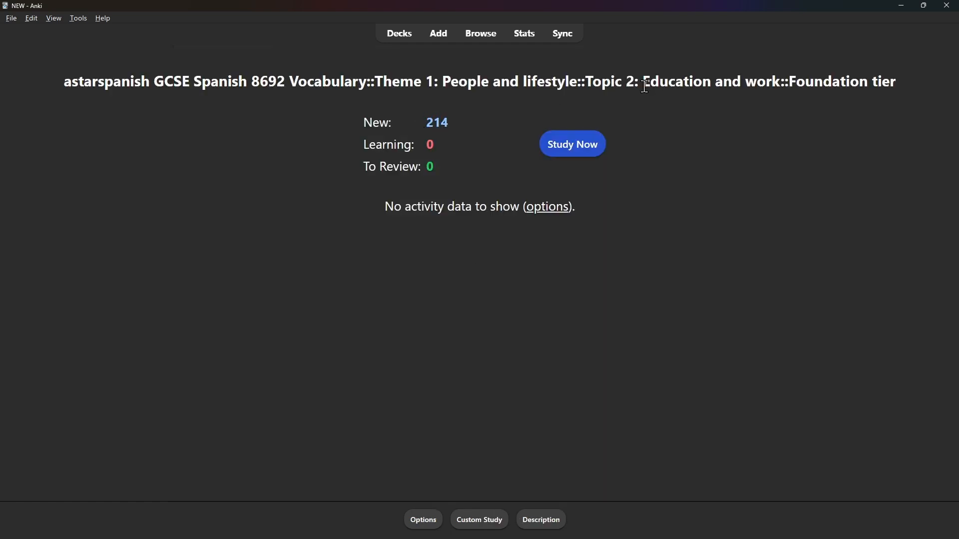
{"action": "mouse_move", "coordinate": [577, 150]}
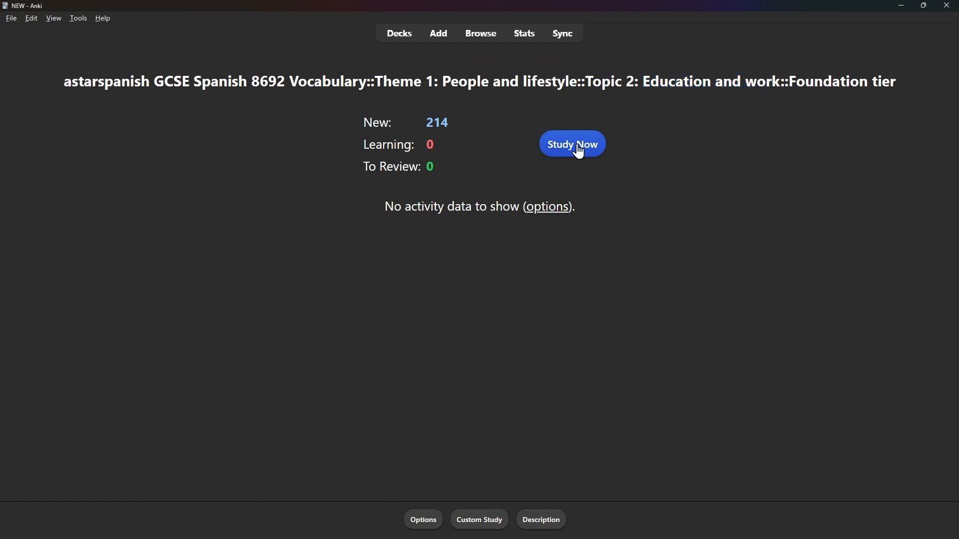
Start the study session on the Topic 2 Foundation tier deck, showing 'educativo'
{"action": "left_click", "coordinate": [571, 144]}
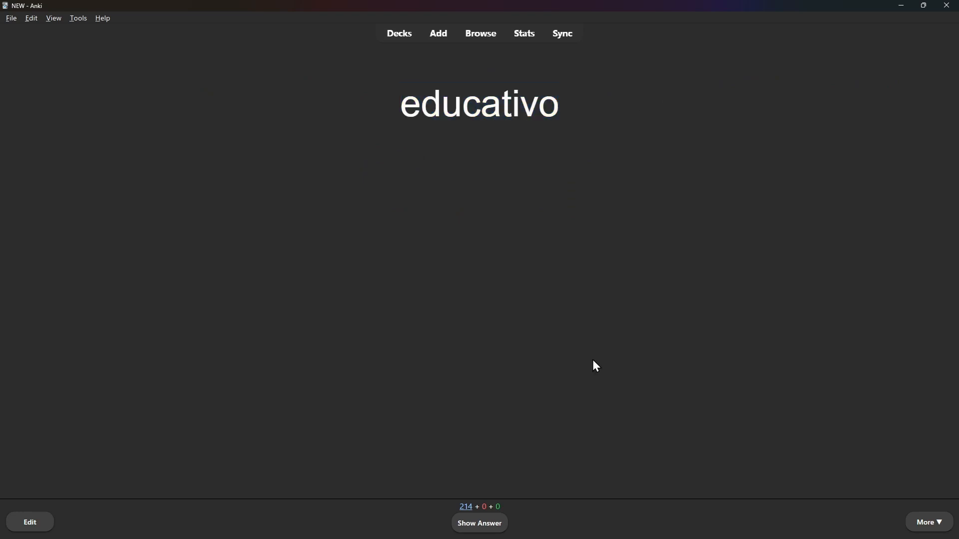
Reveal educativo and trabajador, rate trabajador Again, and reveal the next card's meaning
{"action": "left_click", "coordinate": [479, 523]}
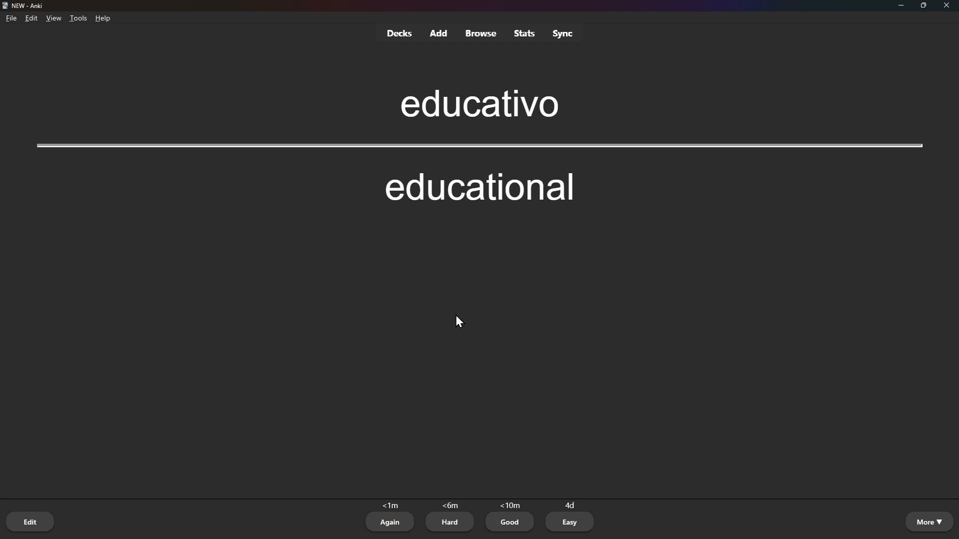
{"action": "double_click", "coordinate": [479, 186]}
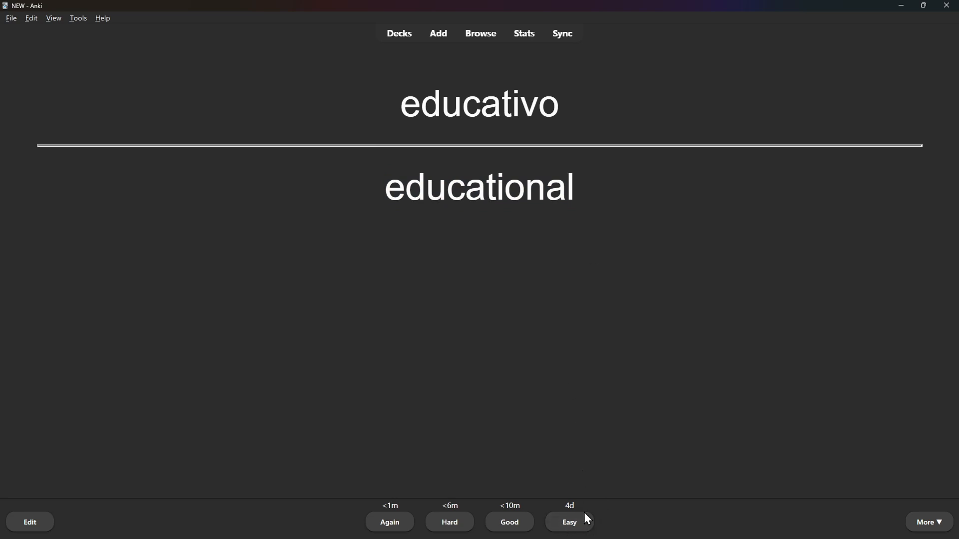
{"action": "mouse_move", "coordinate": [533, 447]}
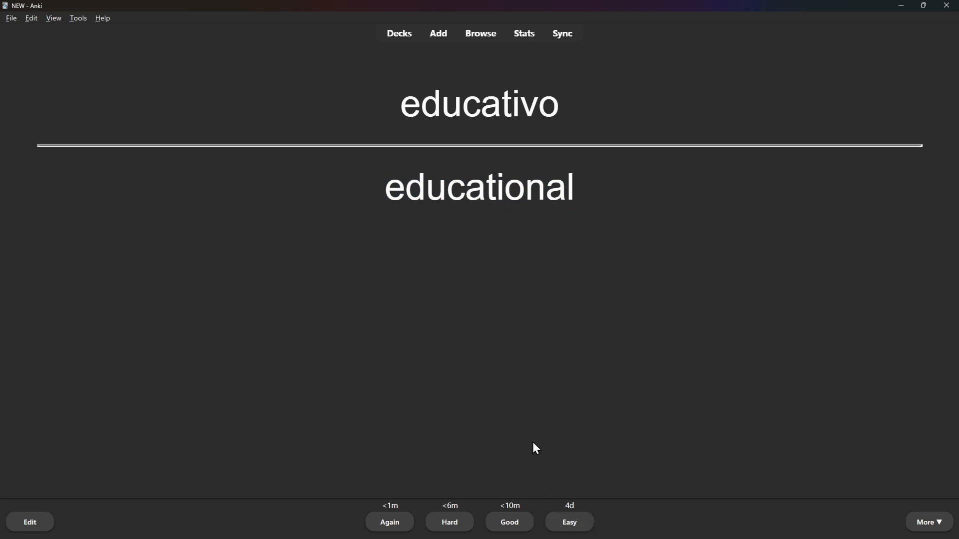
{"action": "mouse_move", "coordinate": [433, 454]}
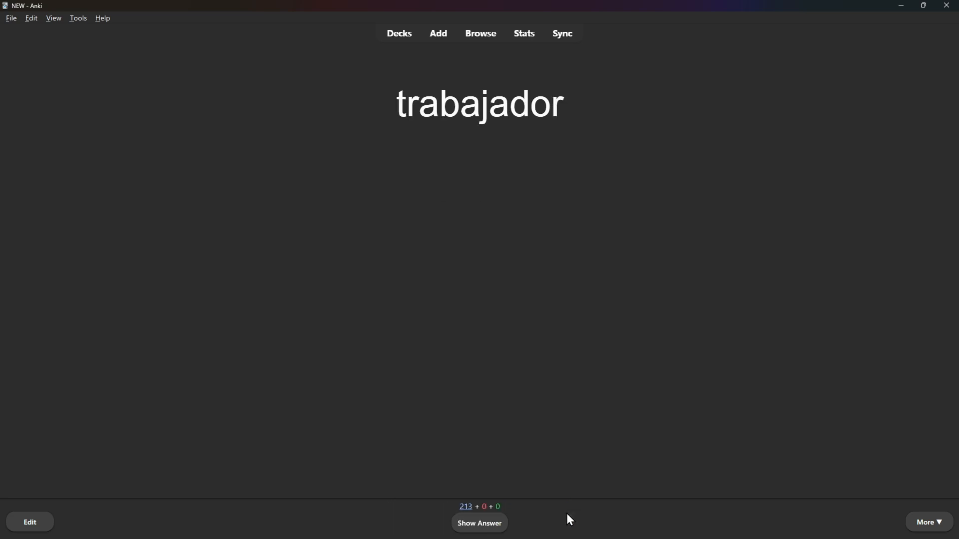
{"action": "mouse_move", "coordinate": [567, 432]}
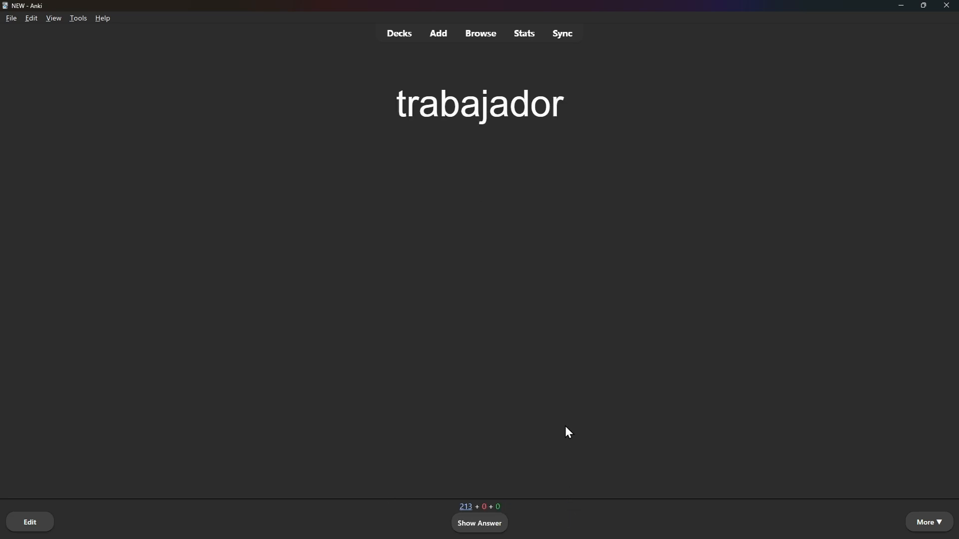
{"action": "left_click", "coordinate": [479, 523]}
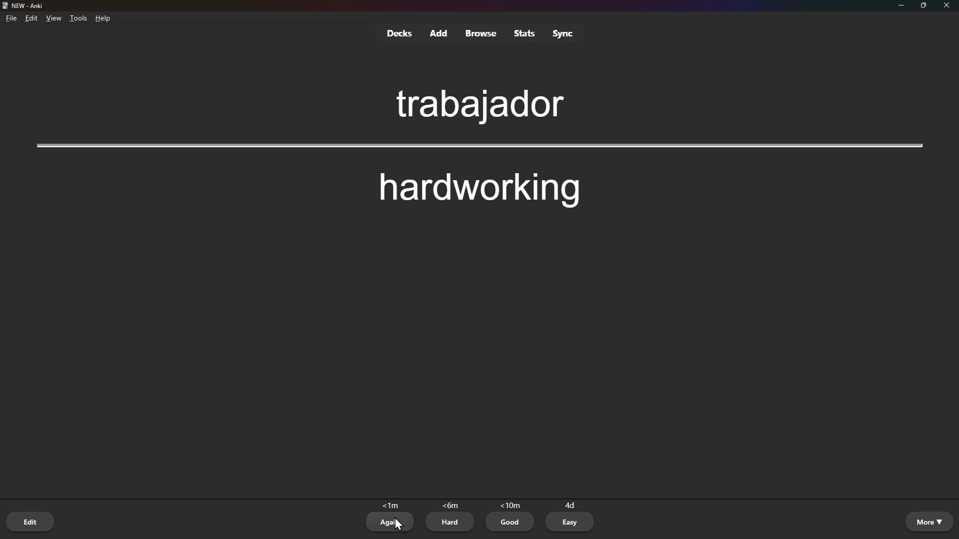
{"action": "left_click", "coordinate": [389, 524]}
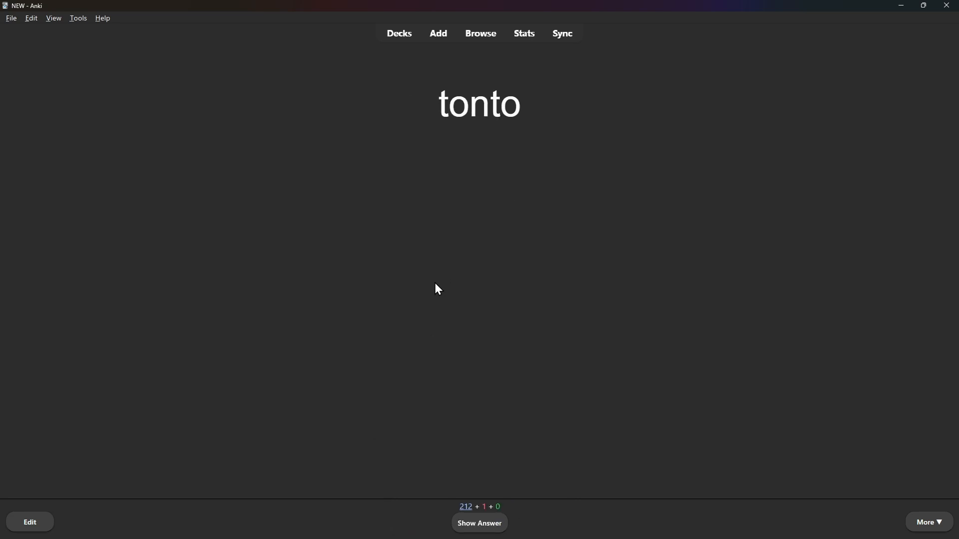
{"action": "left_click", "coordinate": [479, 522]}
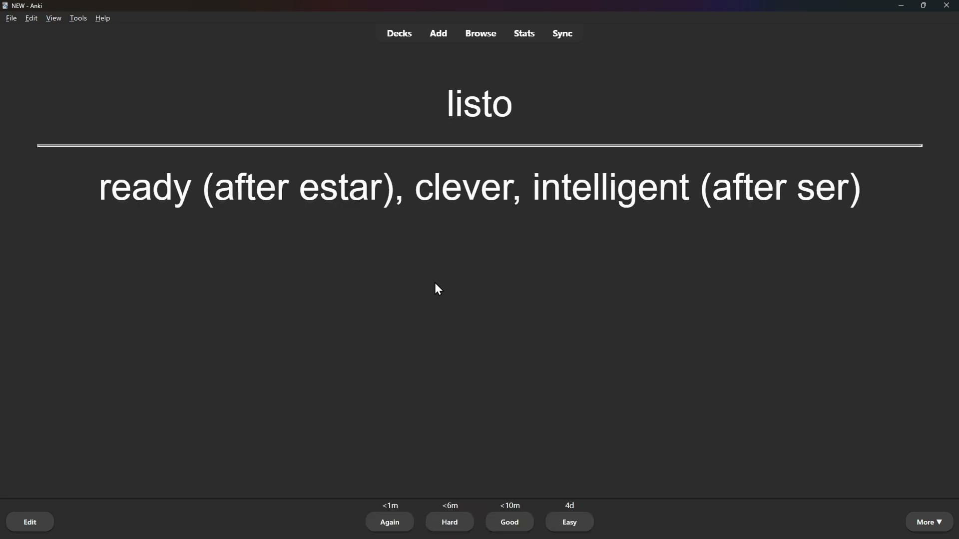
{"action": "mouse_move", "coordinate": [539, 481]}
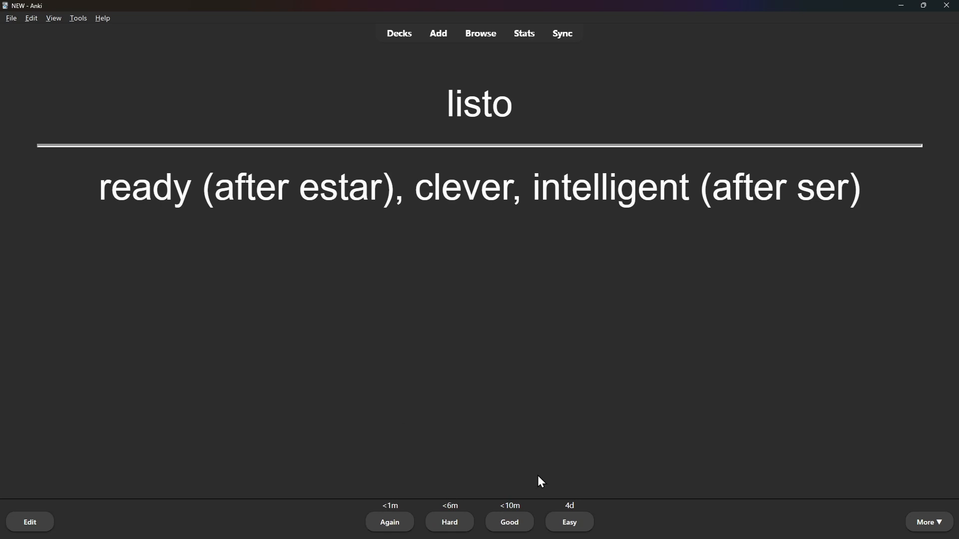
{"action": "mouse_move", "coordinate": [421, 472]}
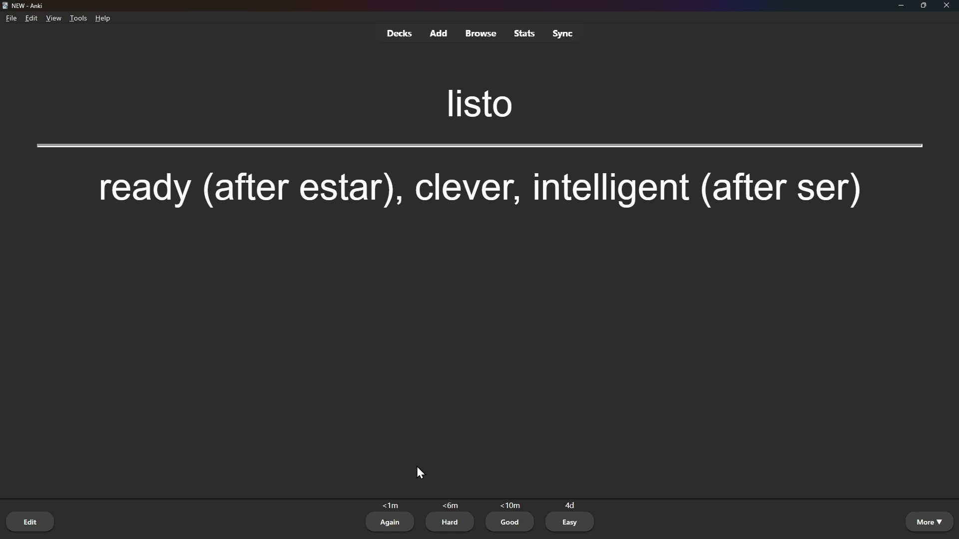
{"action": "mouse_move", "coordinate": [479, 410]}
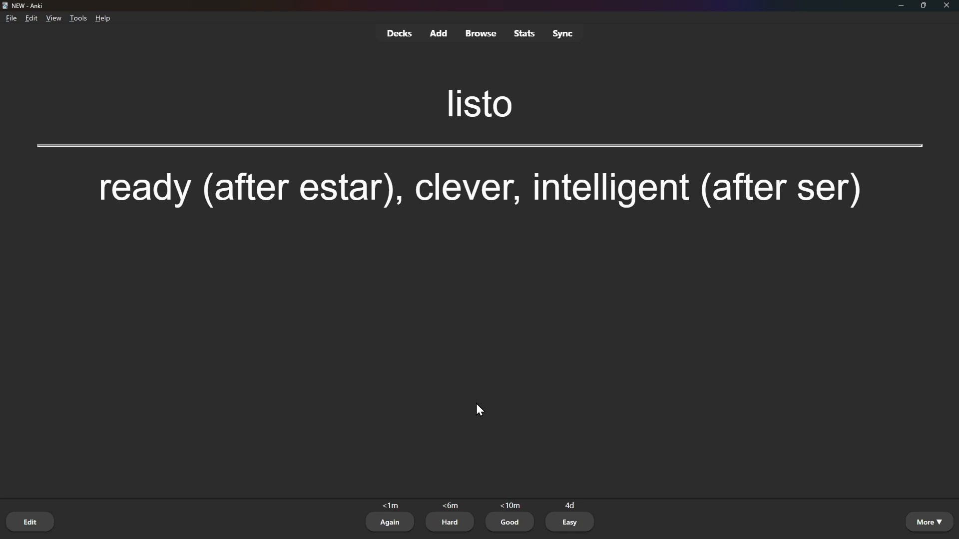
{"action": "mouse_move", "coordinate": [383, 494]}
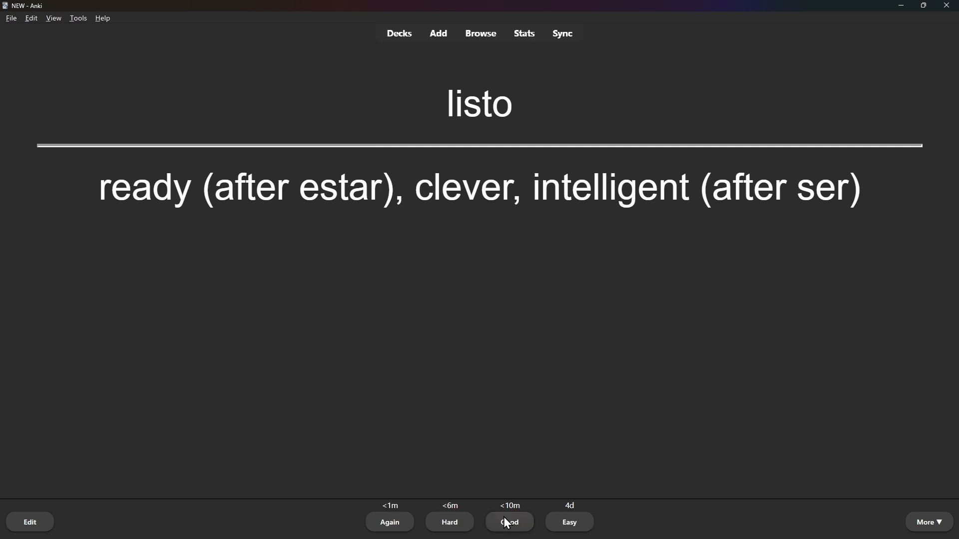
{"action": "mouse_move", "coordinate": [488, 529]}
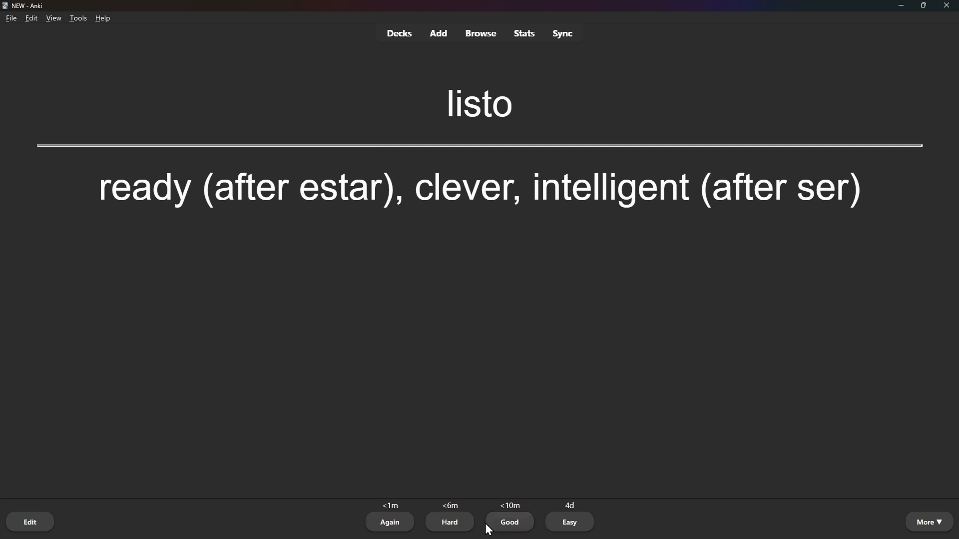
{"action": "mouse_move", "coordinate": [438, 451]}
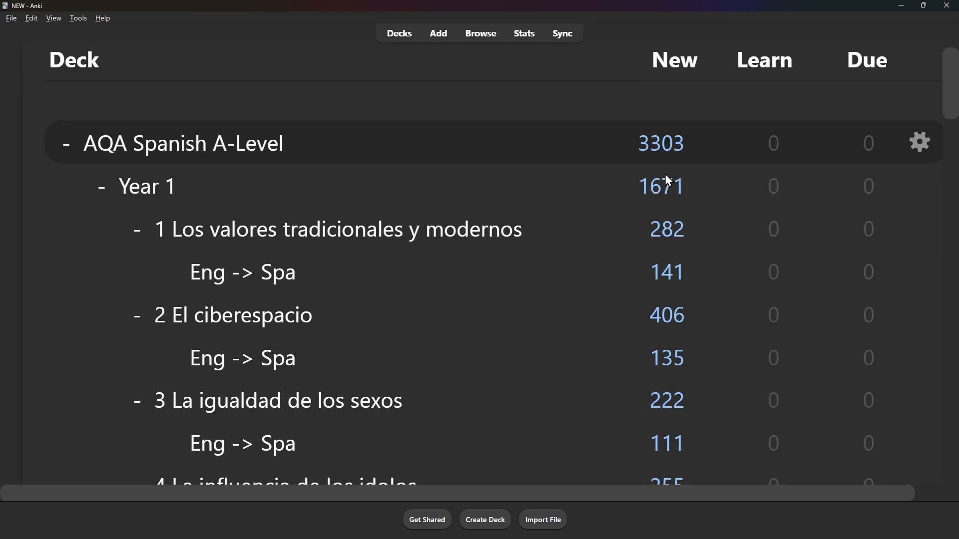
{"action": "scroll", "scroll_direction": "down", "scroll_amount": 3}
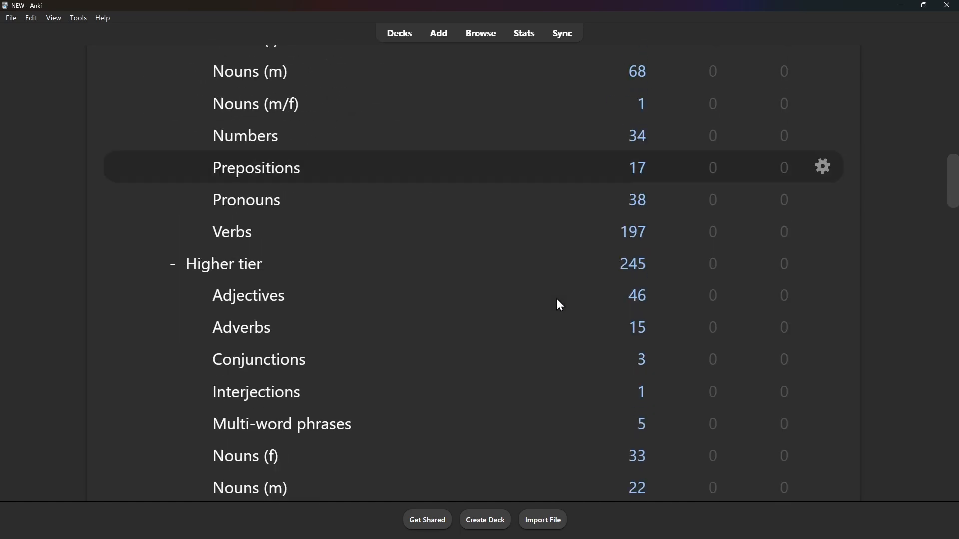
{"action": "scroll", "scroll_direction": "down", "scroll_amount": 3}
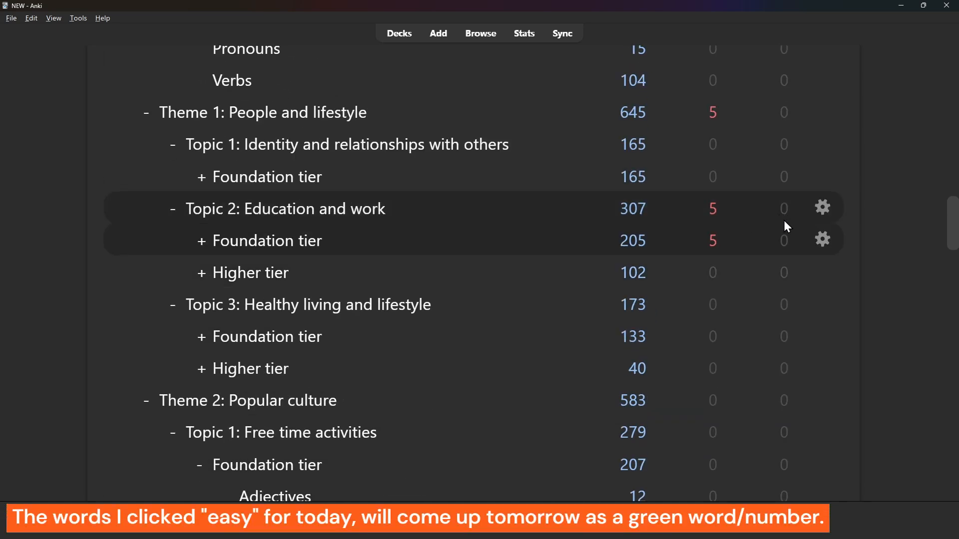
{"action": "mouse_move", "coordinate": [690, 227]}
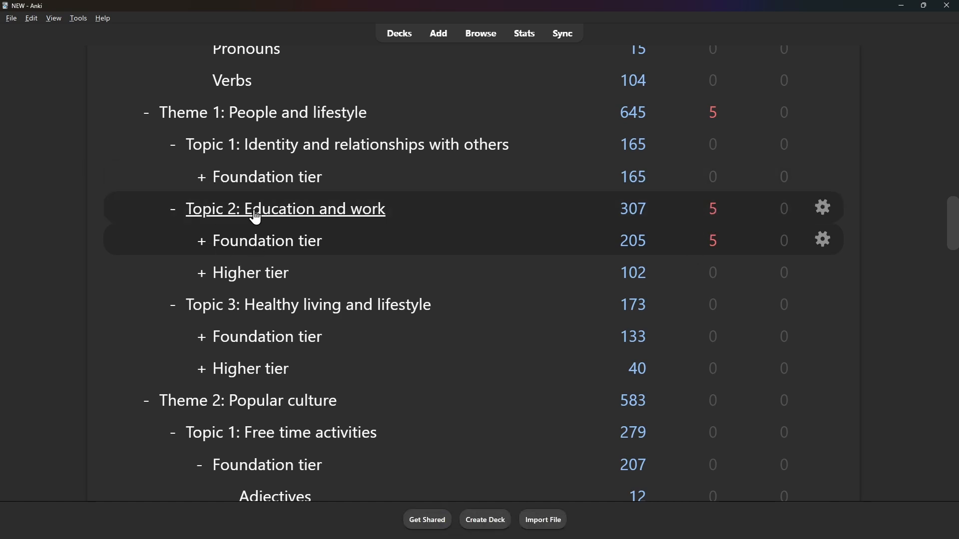
{"action": "mouse_move", "coordinate": [266, 241]}
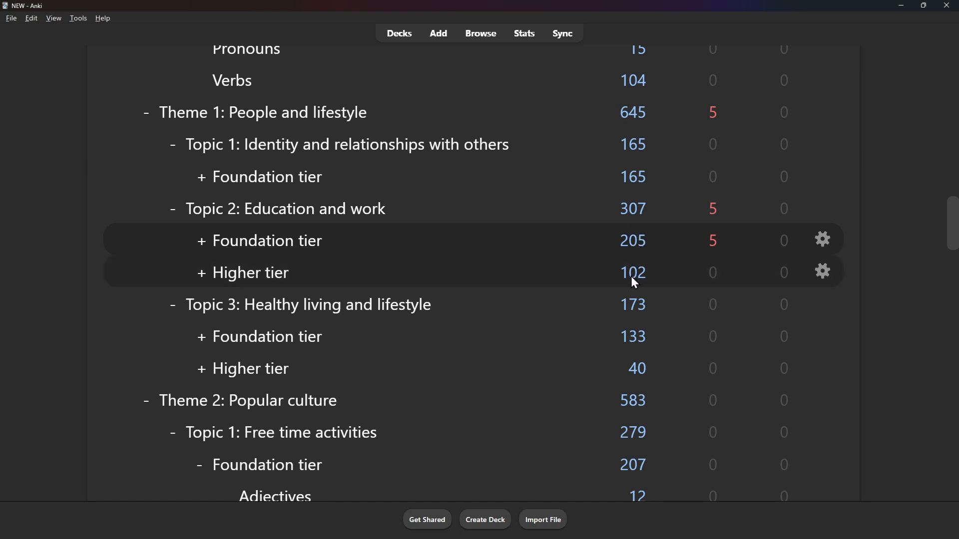
{"action": "mouse_move", "coordinate": [753, 254]}
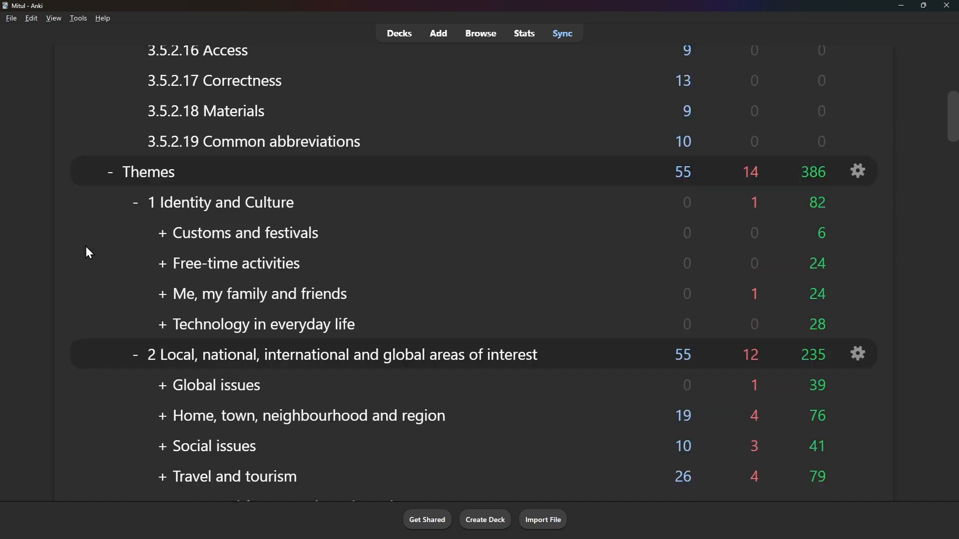
{"action": "scroll", "scroll_direction": "down", "scroll_amount": 3}
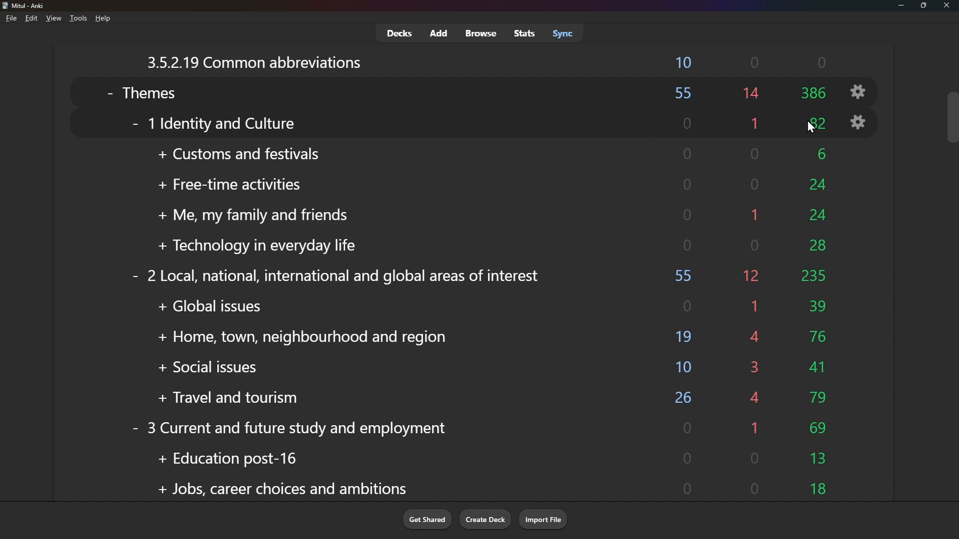
{"action": "mouse_move", "coordinate": [814, 132]}
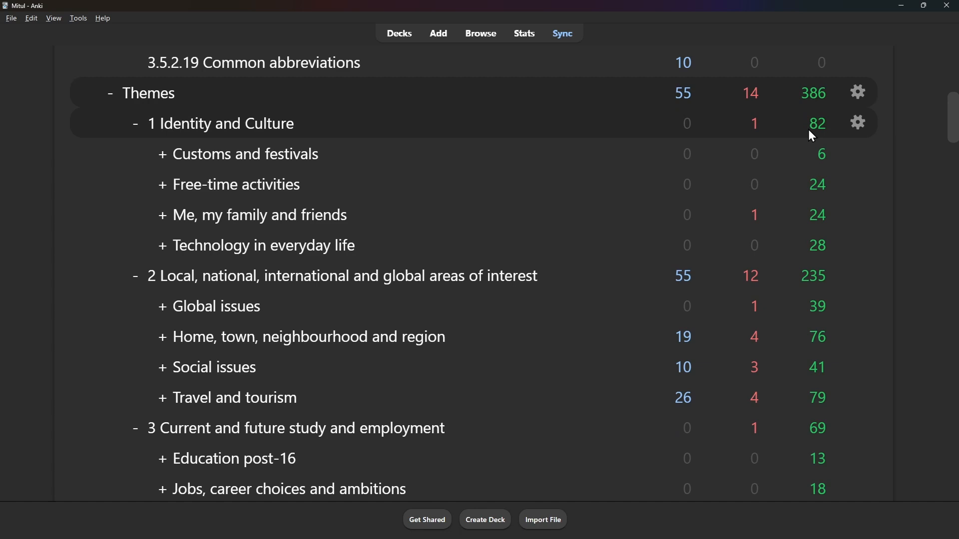
{"action": "mouse_move", "coordinate": [600, 223]}
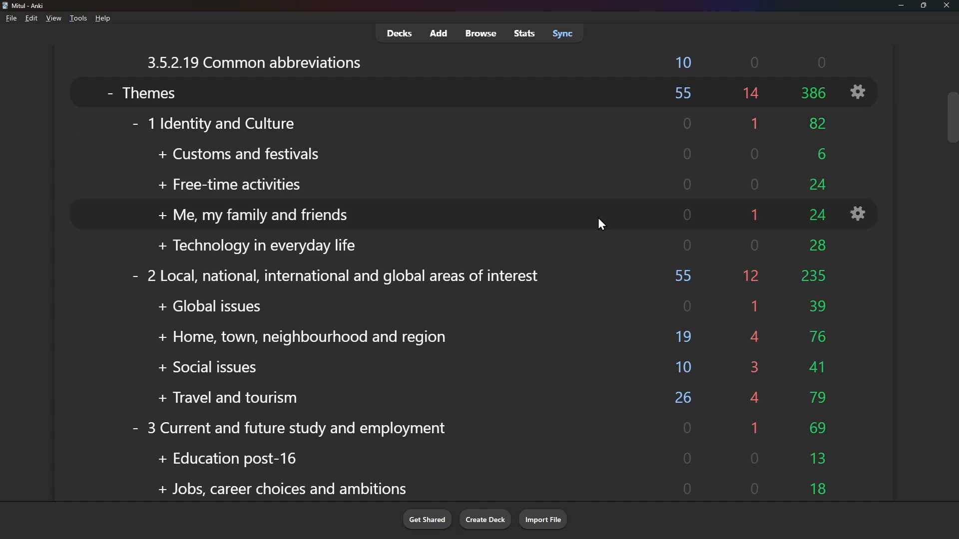
{"action": "scroll", "scroll_direction": "down", "scroll_amount": 3}
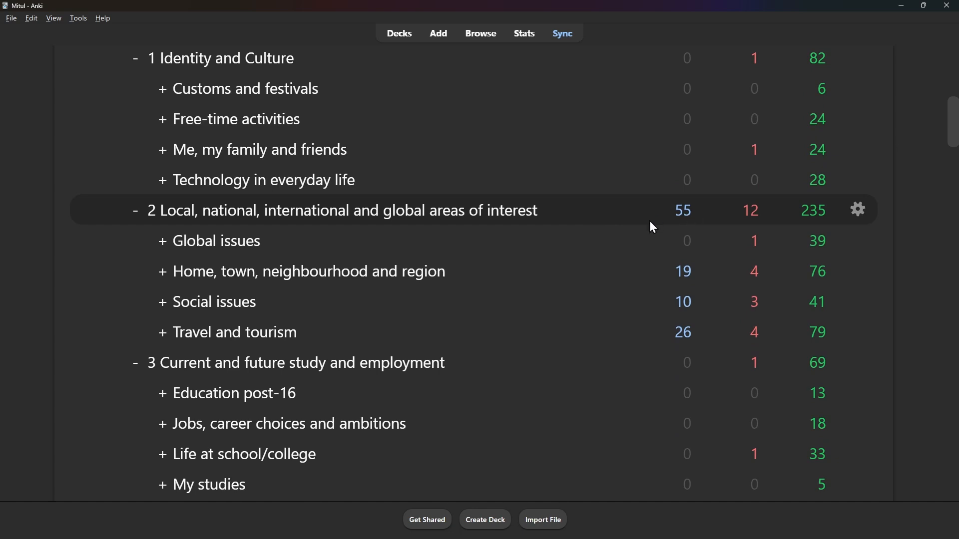
{"action": "mouse_move", "coordinate": [813, 222]}
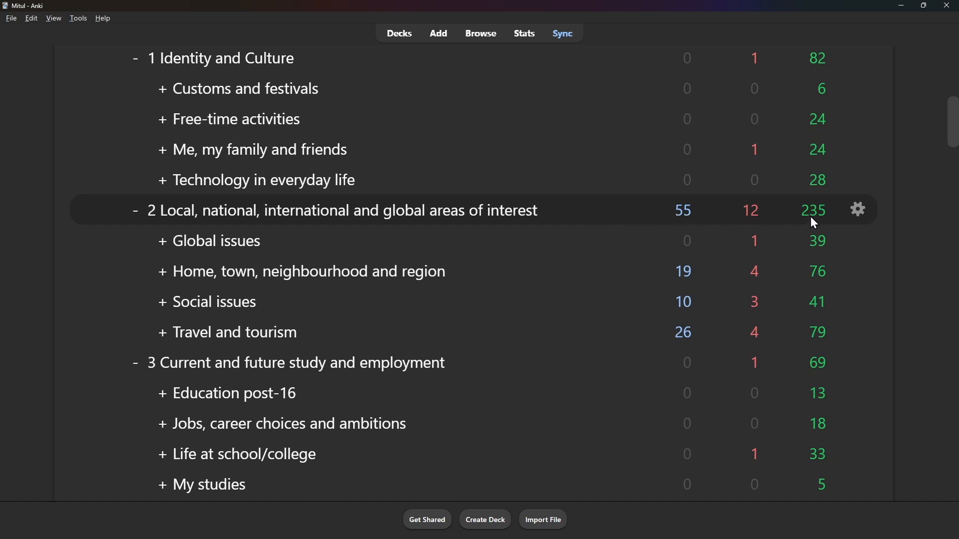
{"action": "mouse_move", "coordinate": [775, 256]}
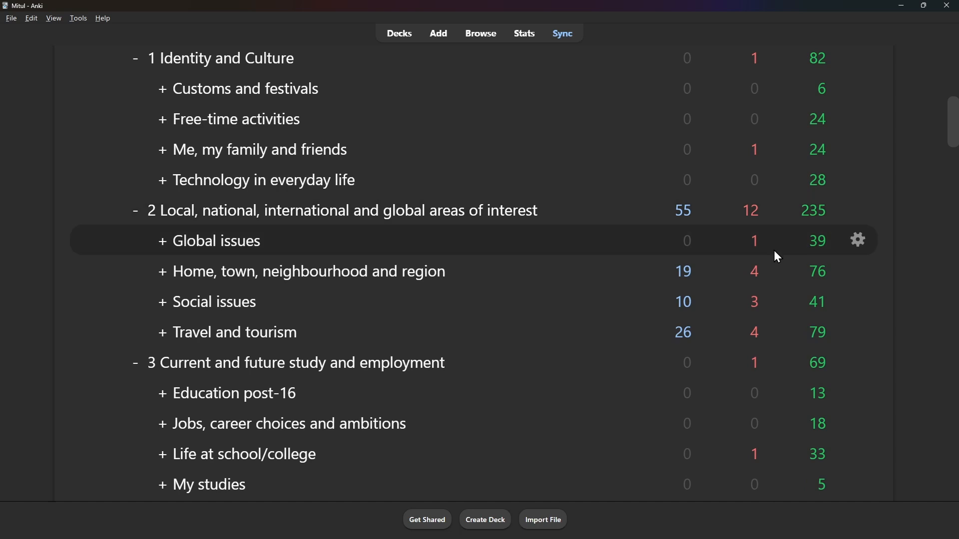
{"action": "scroll", "scroll_direction": "down", "scroll_amount": 3}
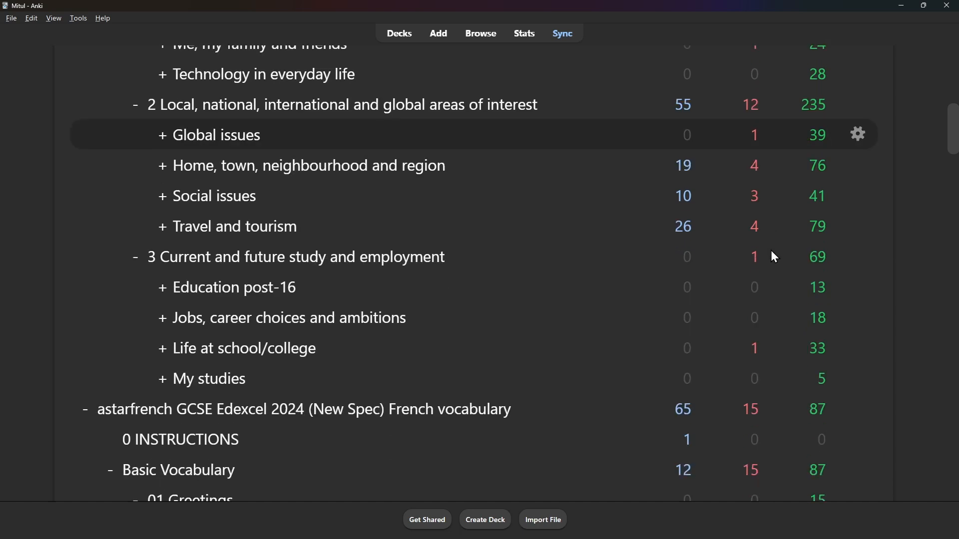
{"action": "mouse_move", "coordinate": [804, 271]}
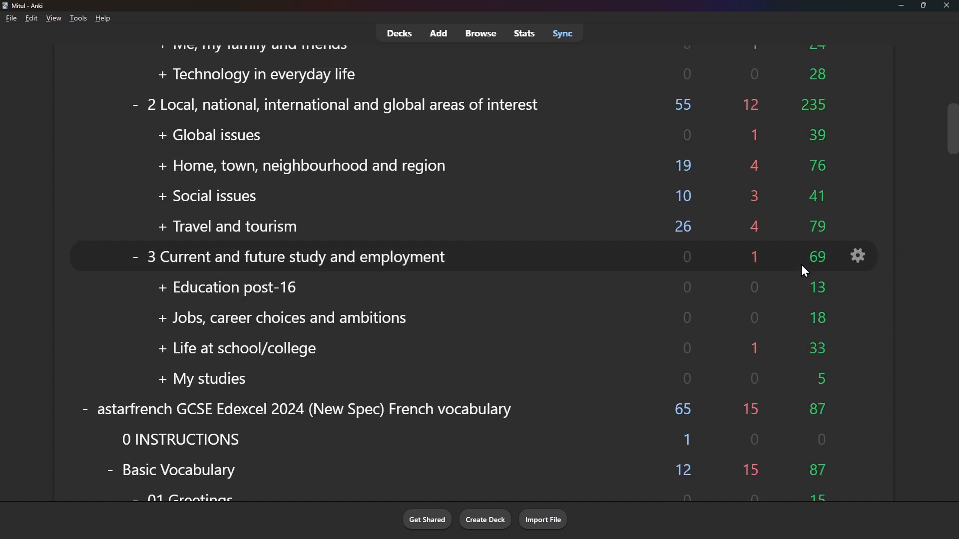
{"action": "mouse_move", "coordinate": [471, 303]}
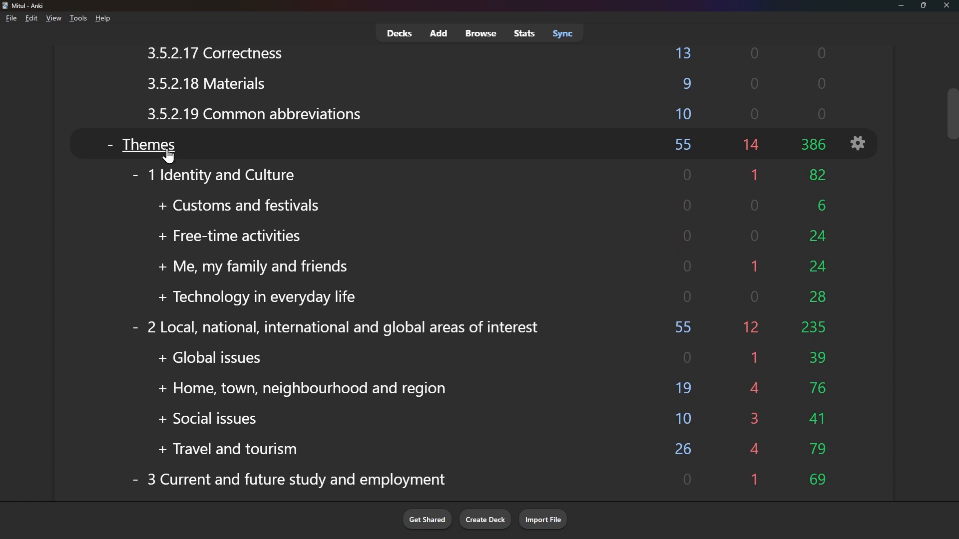
{"action": "mouse_move", "coordinate": [215, 223]}
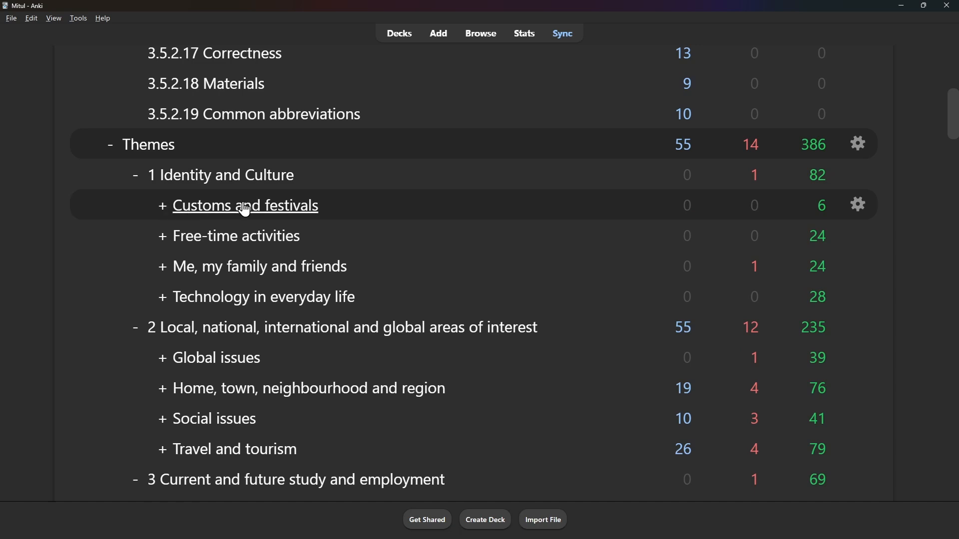
{"action": "left_click", "coordinate": [244, 206]}
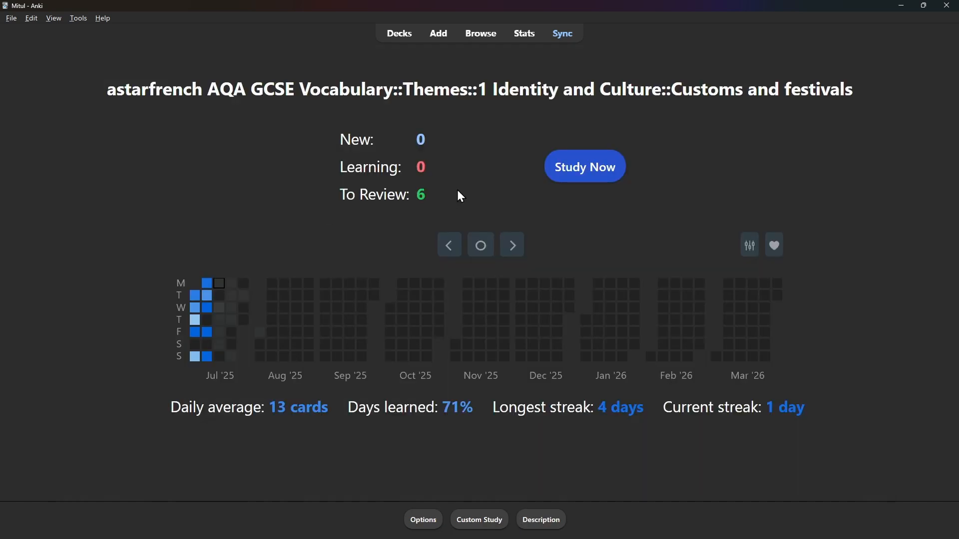
{"action": "mouse_move", "coordinate": [545, 187]}
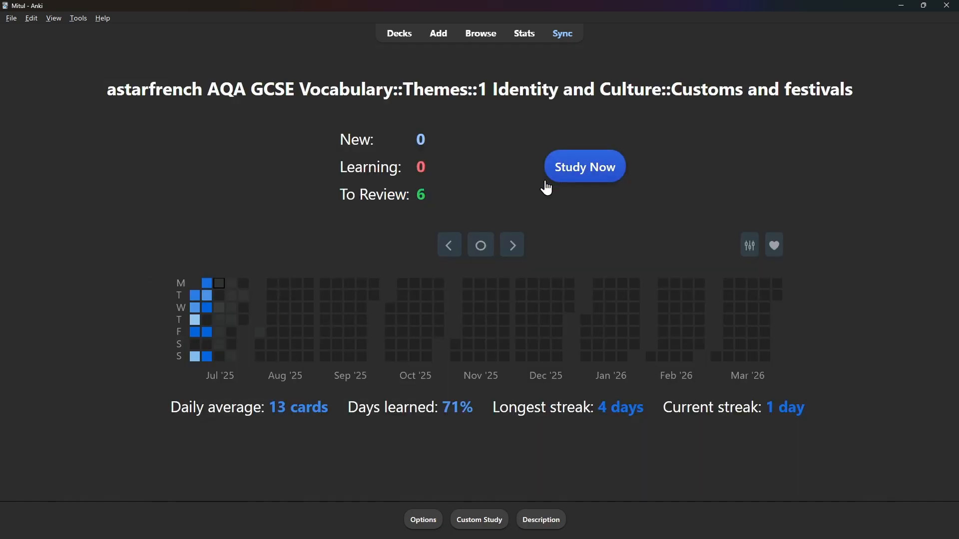
{"action": "left_click", "coordinate": [583, 166]}
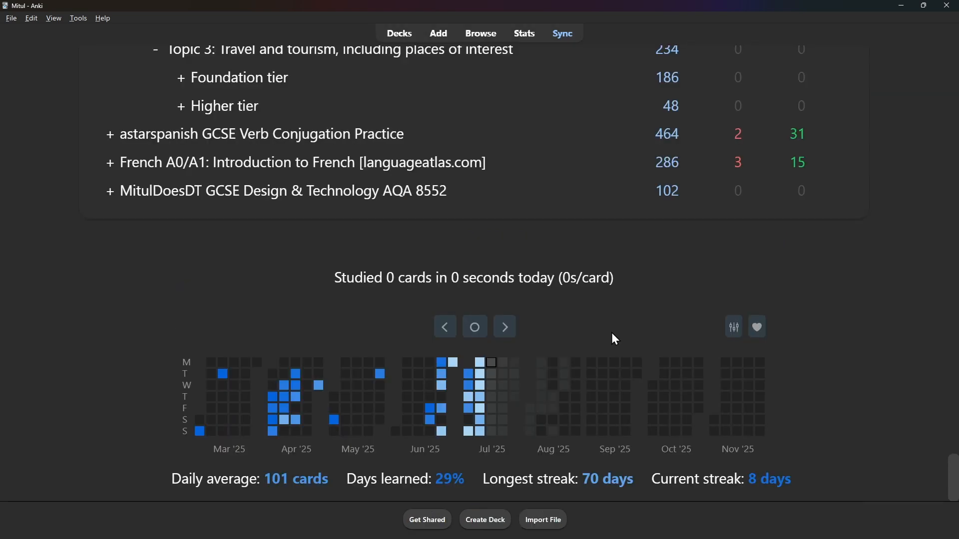
{"action": "left_click", "coordinate": [561, 33]}
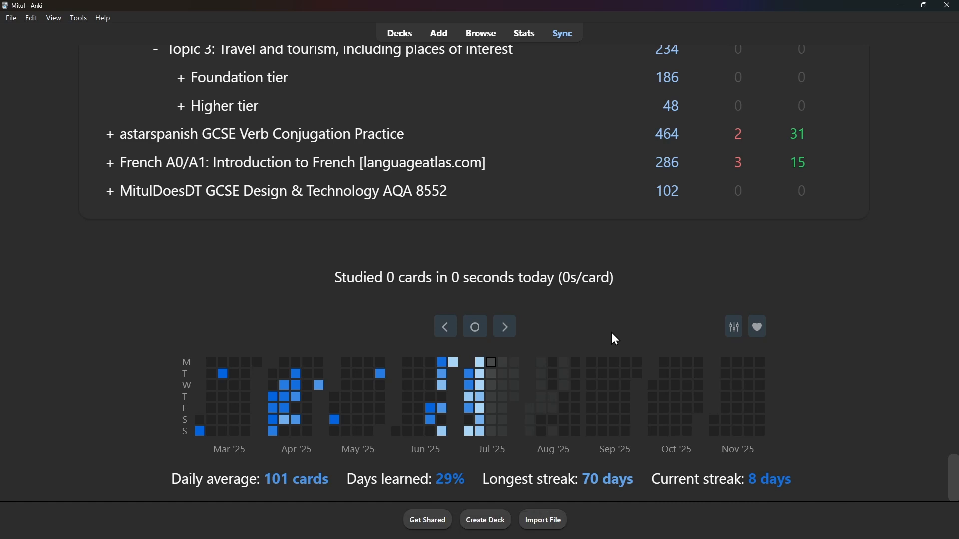
Start reviewing a deck and select the word elegir on its card
{"action": "left_click", "coordinate": [255, 134]}
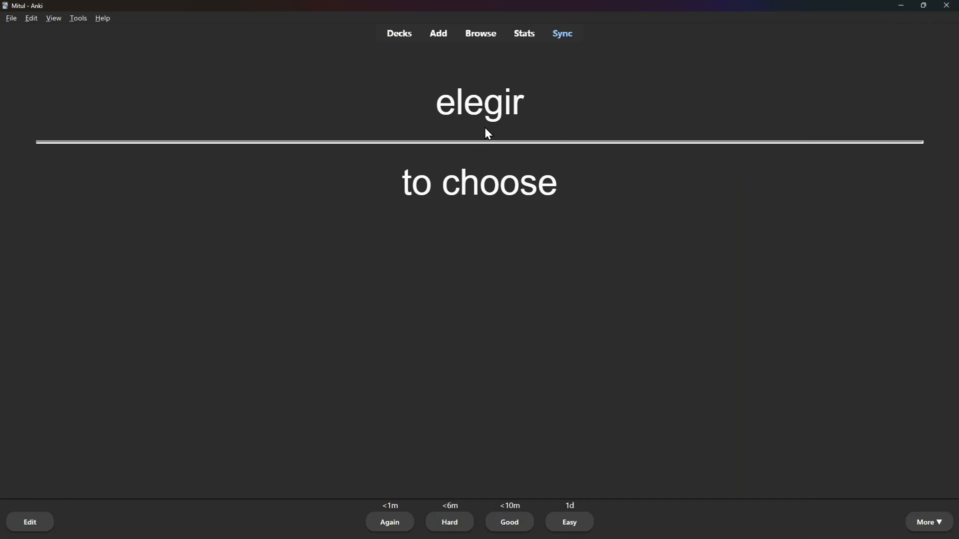
{"action": "double_click", "coordinate": [479, 102]}
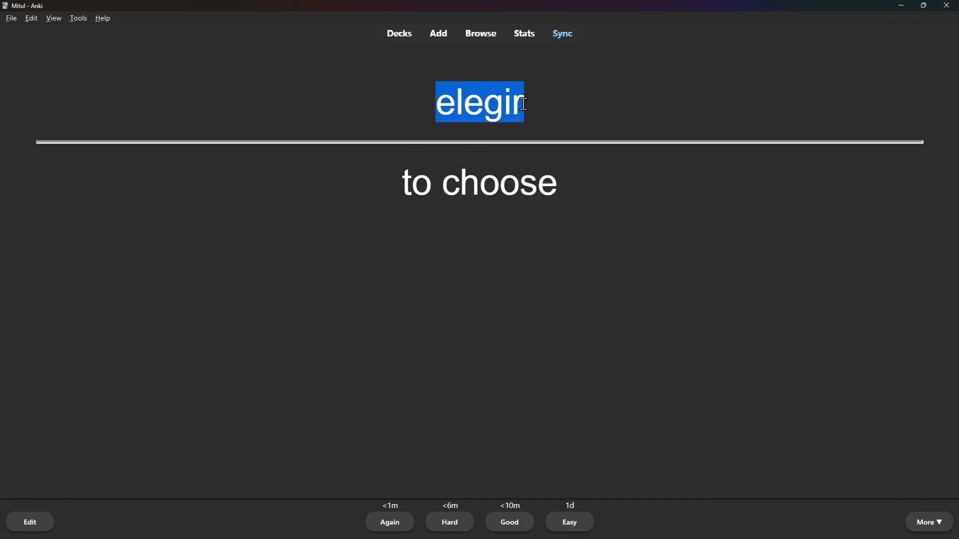
{"action": "left_click", "coordinate": [390, 201]}
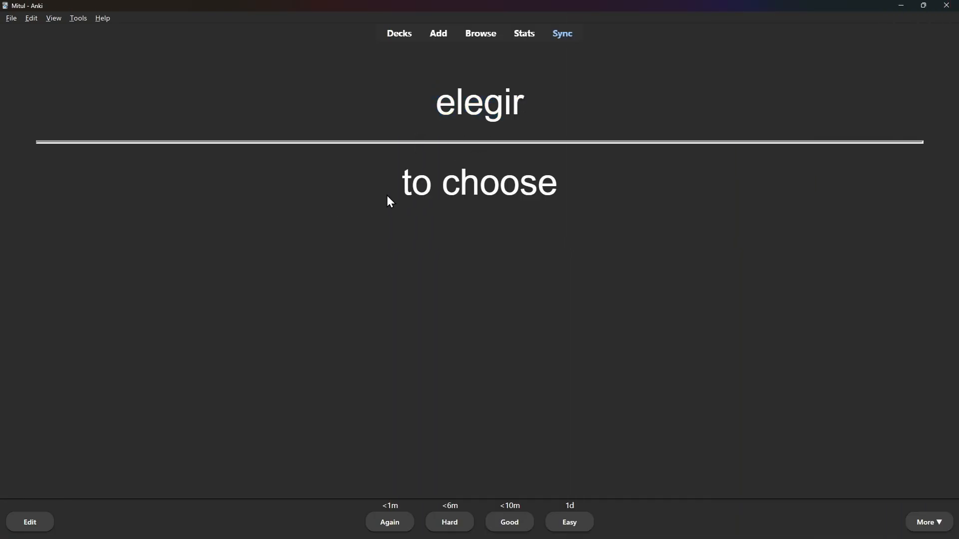
{"action": "mouse_move", "coordinate": [199, 413]}
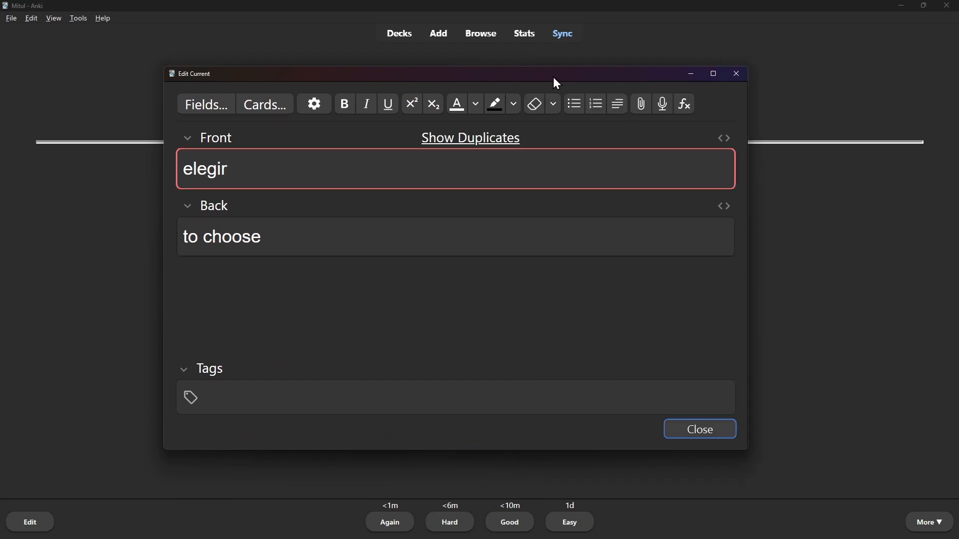
Add '(to elect)' to the back of the elegir card and continue to grabar
{"action": "left_click", "coordinate": [404, 236]}
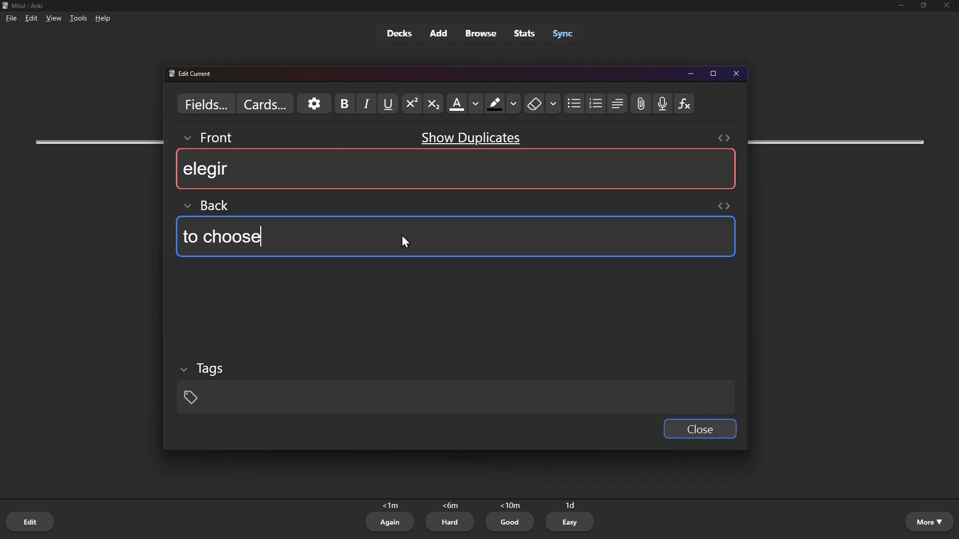
{"action": "type", "text": "(to ele"}
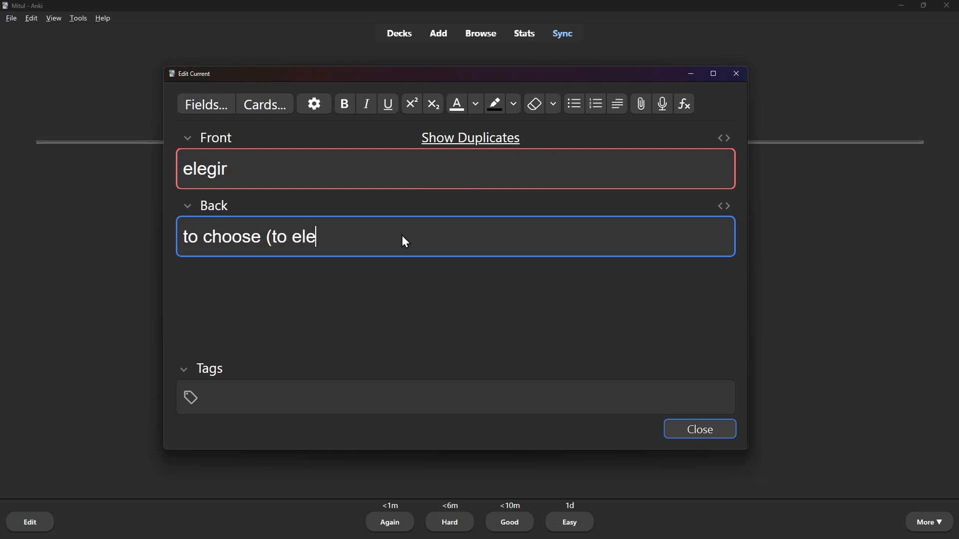
{"action": "type", "text": "ct"}
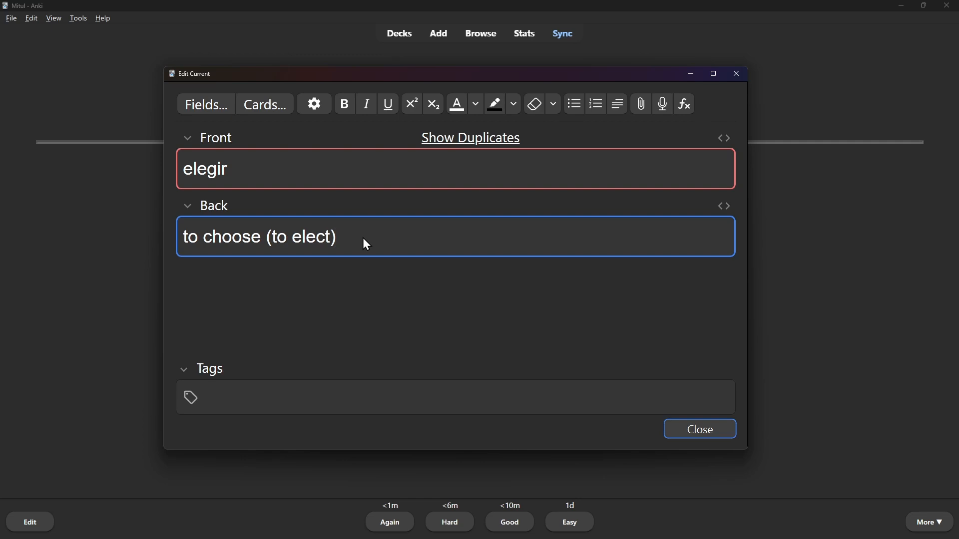
{"action": "mouse_move", "coordinate": [357, 240]}
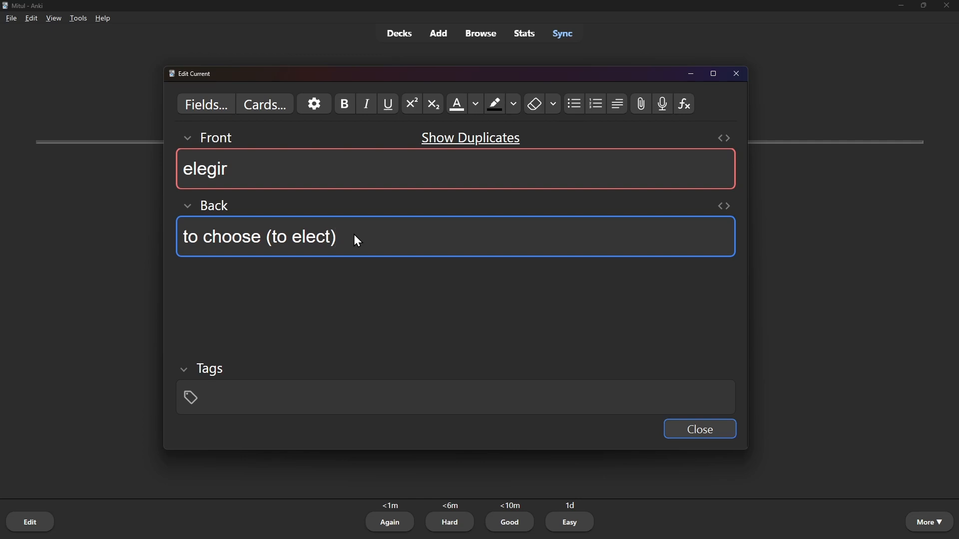
{"action": "left_click", "coordinate": [699, 428]}
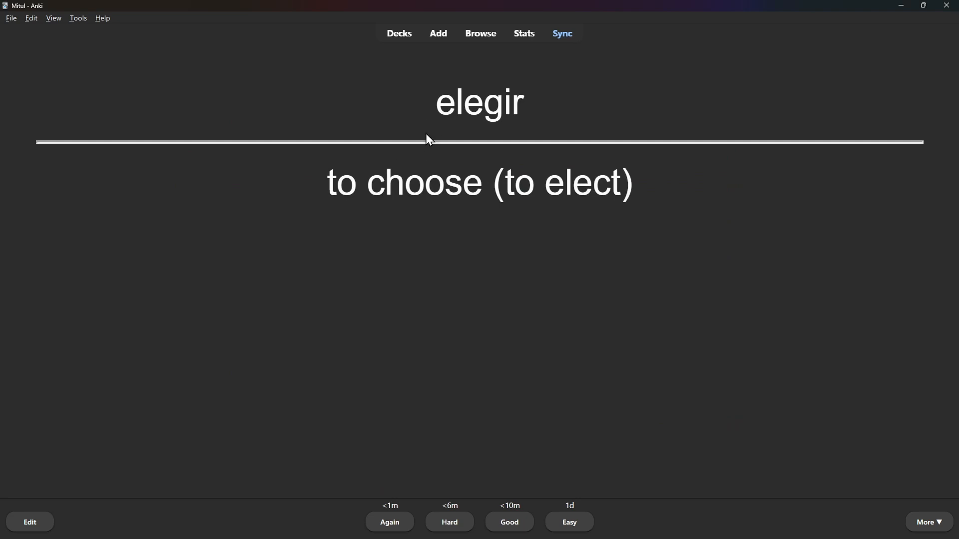
{"action": "left_click_drag", "start_coordinate": [494, 182], "coordinate": [632, 182]}
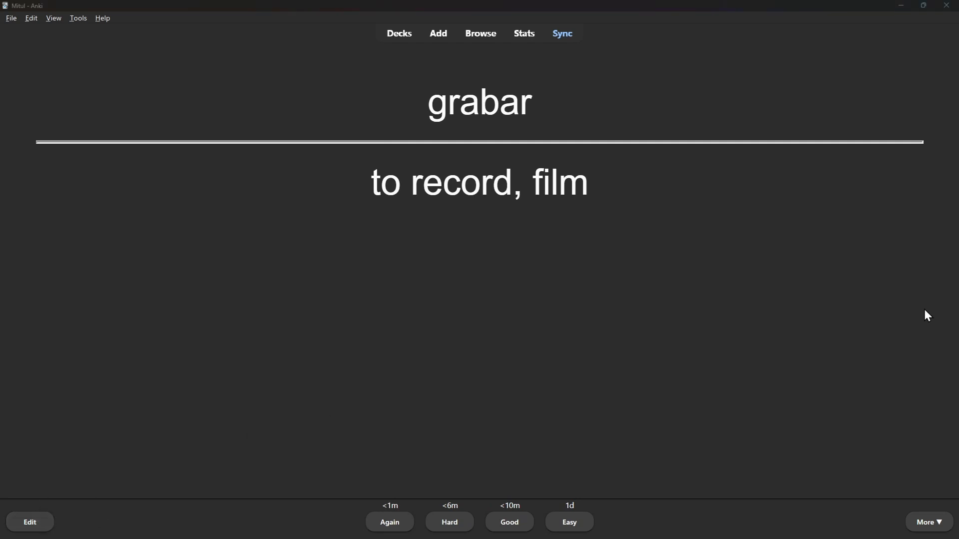
Append ' - DOESN'T MEAN GRAB' to the grabar card's answer and save it
{"action": "left_click", "coordinate": [29, 521]}
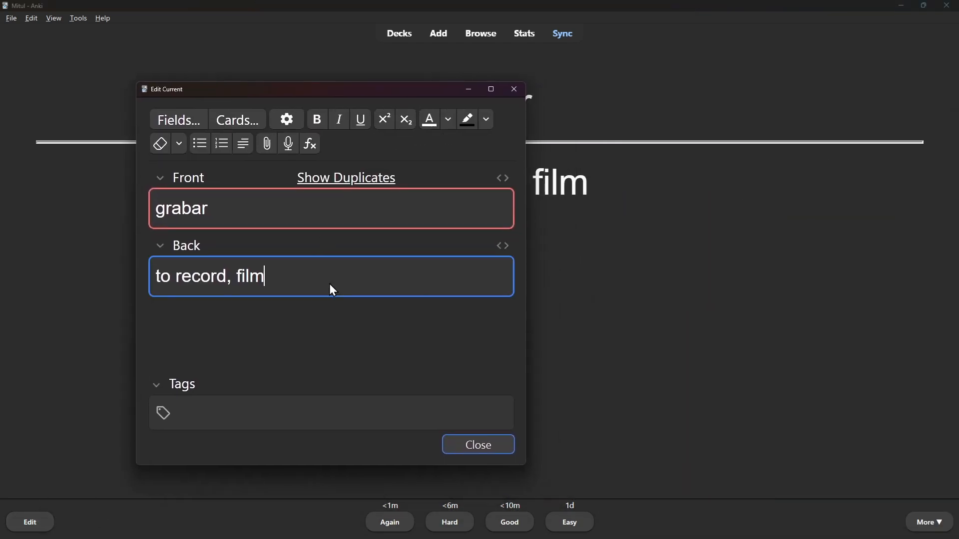
{"action": "type", "text": "- DOESN'T"}
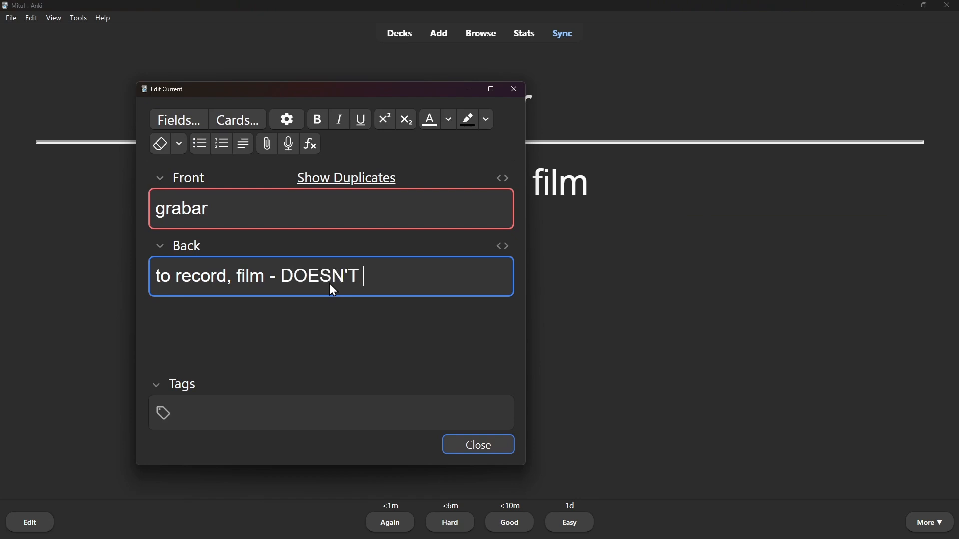
{"action": "type", "text": "MEAN GRAB"}
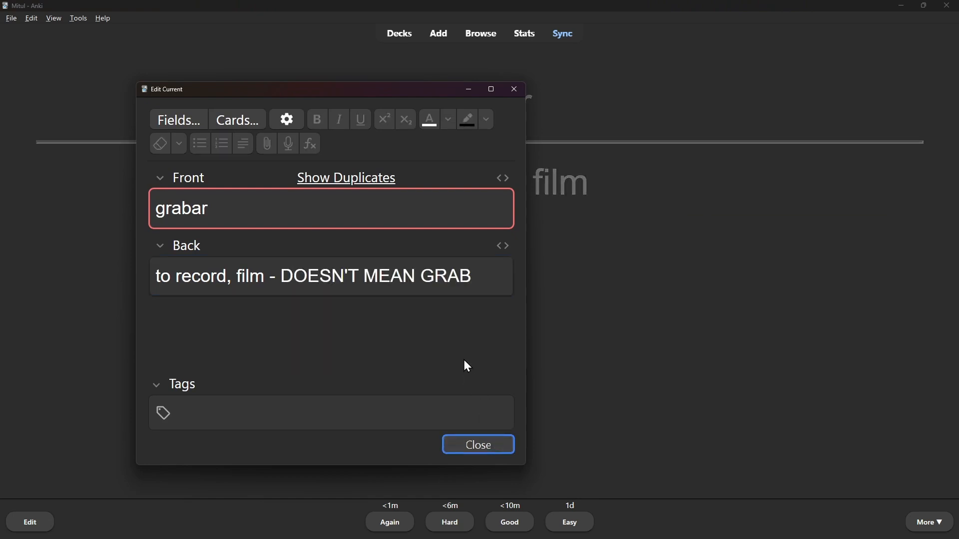
{"action": "left_click", "coordinate": [478, 445]}
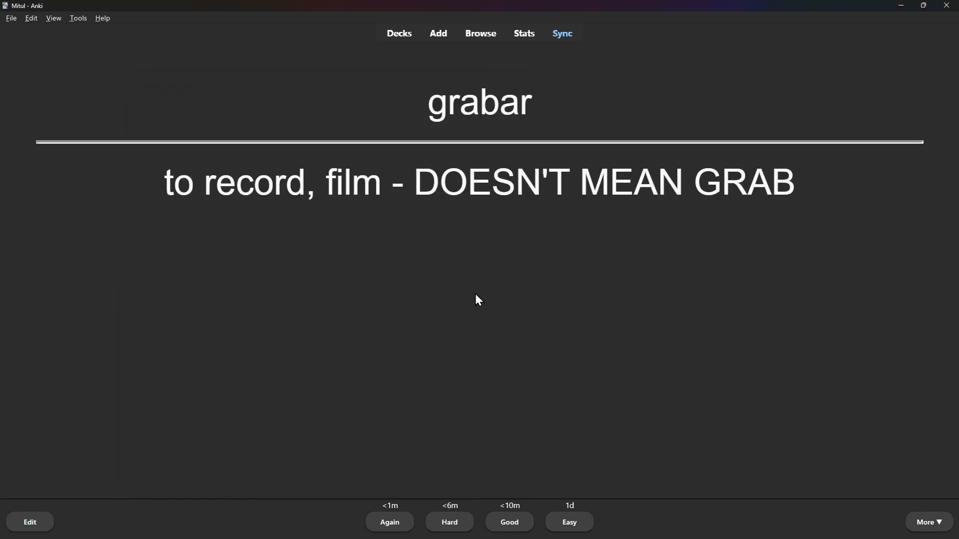
{"action": "mouse_move", "coordinate": [468, 341]}
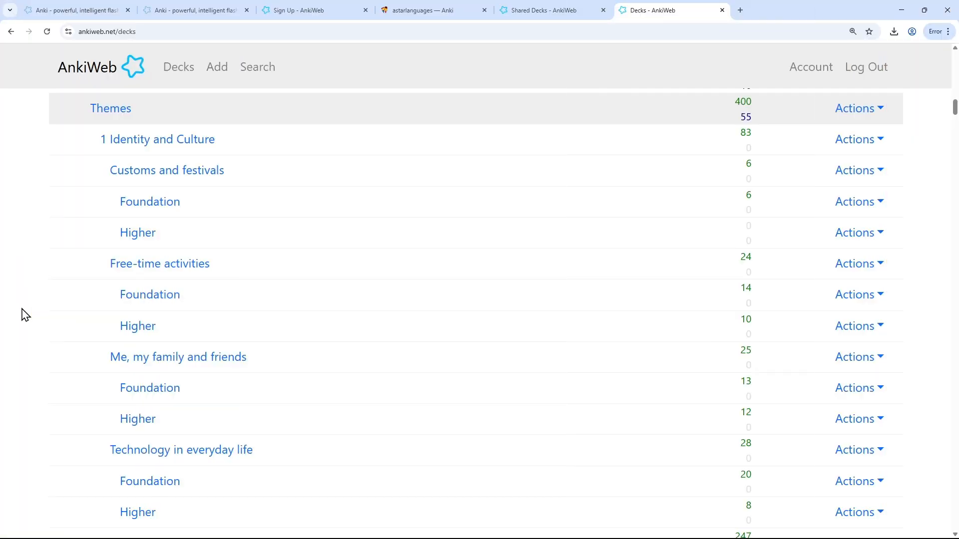
{"action": "mouse_move", "coordinate": [168, 128]}
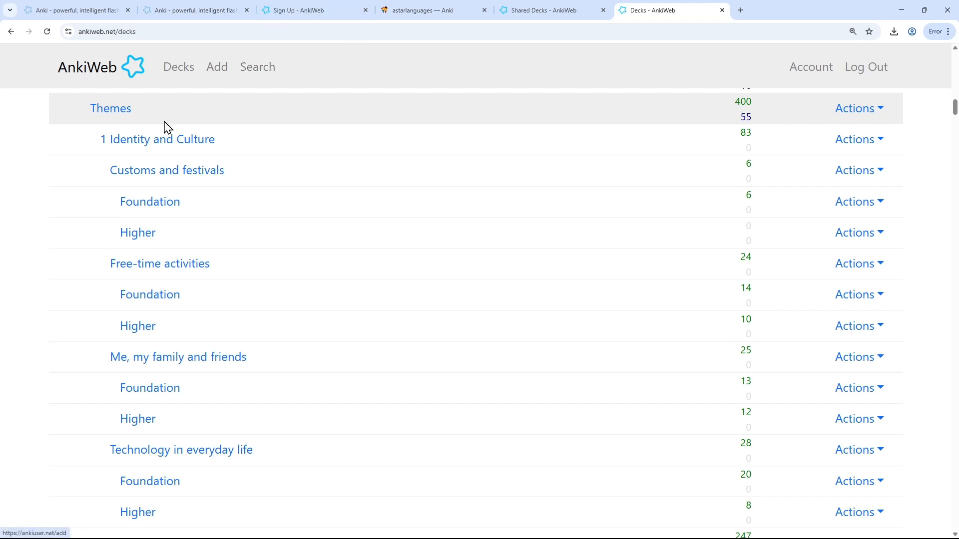
{"action": "mouse_move", "coordinate": [77, 231]}
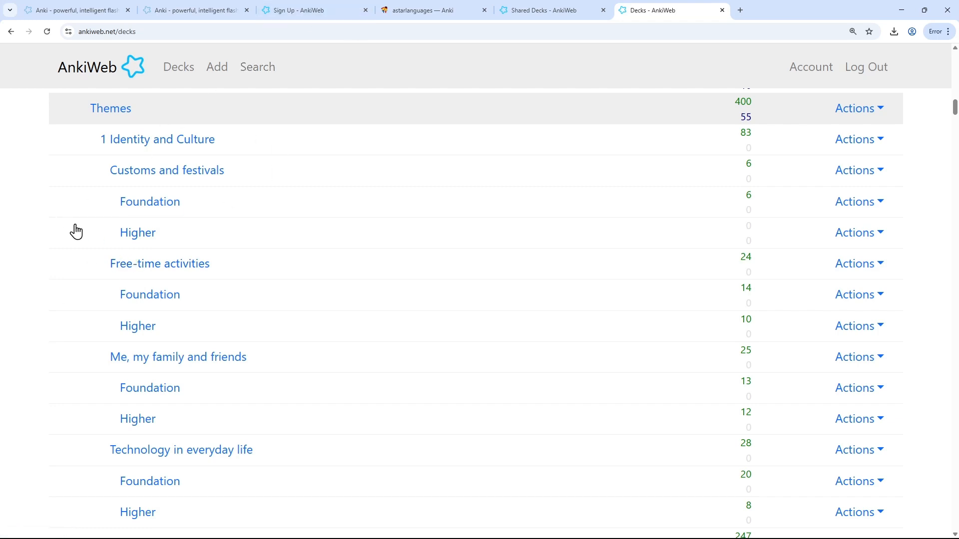
Scroll the AnkiWeb Decks page to find the Identity and Culture deck
{"action": "scroll", "scroll_direction": "up", "scroll_amount": 3}
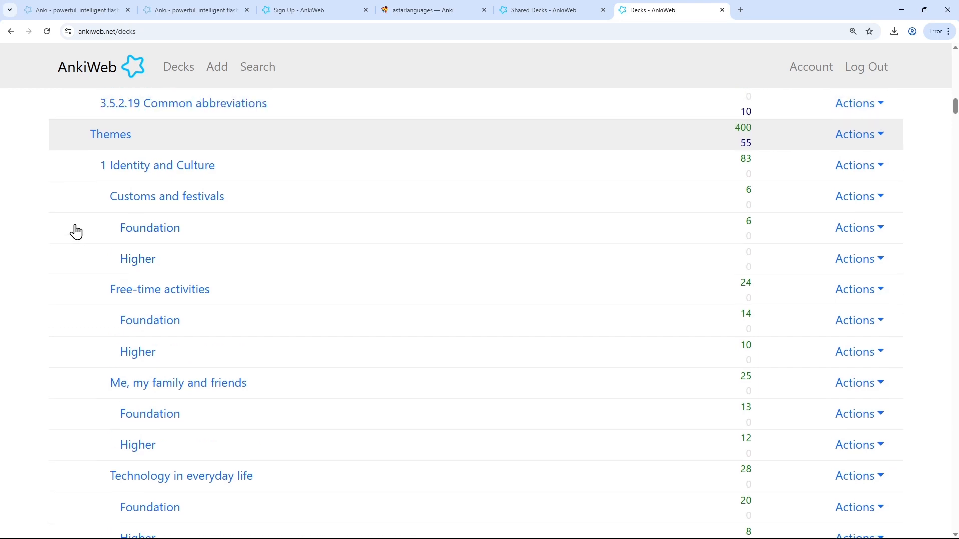
{"action": "mouse_move", "coordinate": [135, 170]}
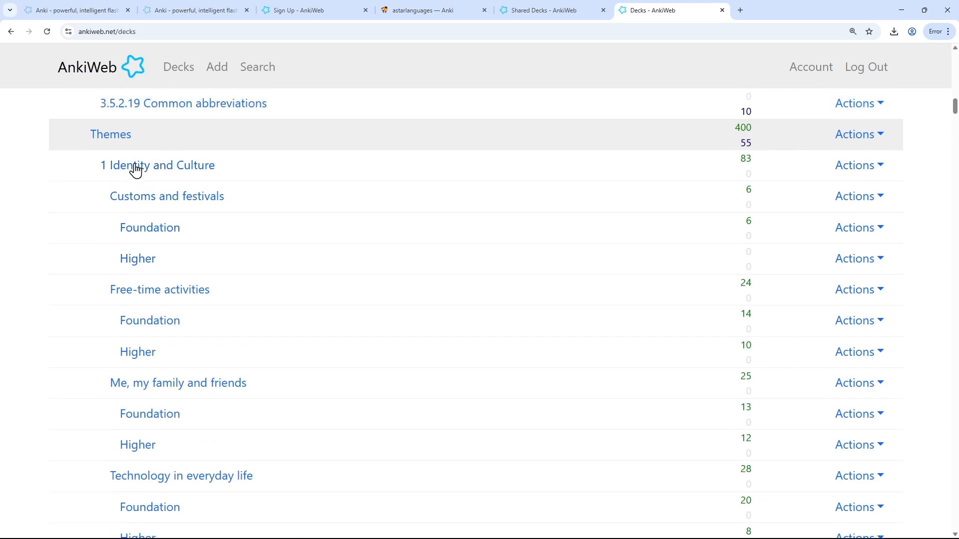
{"action": "scroll", "scroll_direction": "down", "scroll_amount": 3}
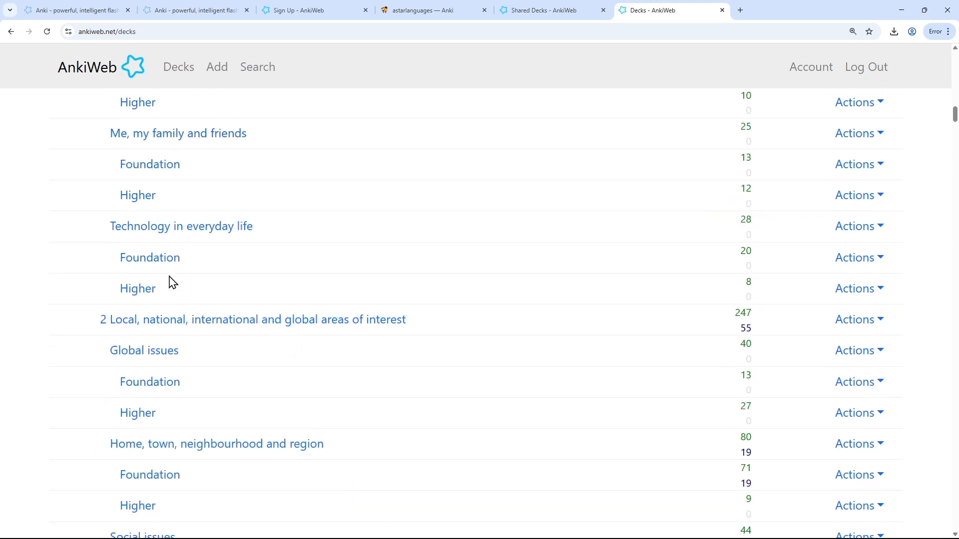
{"action": "scroll", "scroll_direction": "down", "scroll_amount": 3}
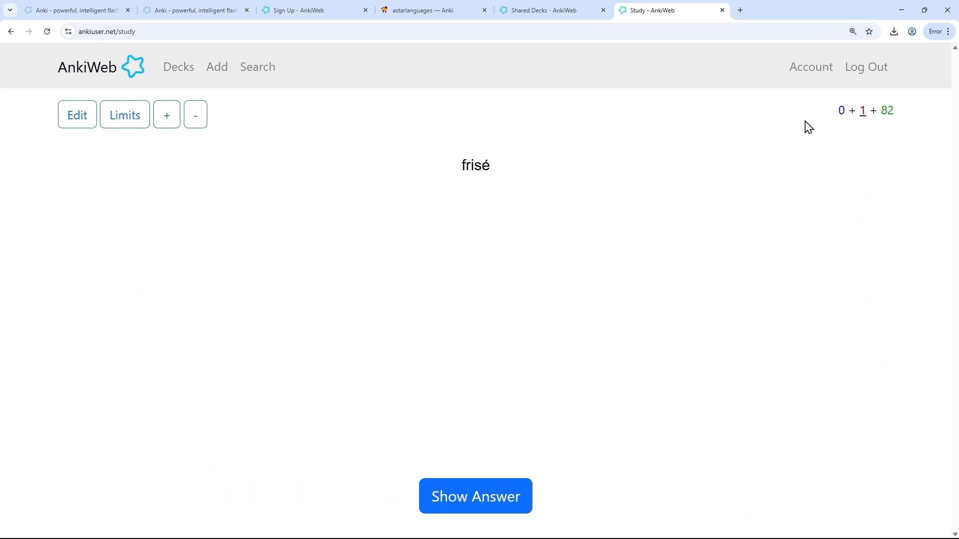
Reveal the answer 'curly' for the frisé card
{"action": "left_click", "coordinate": [475, 496]}
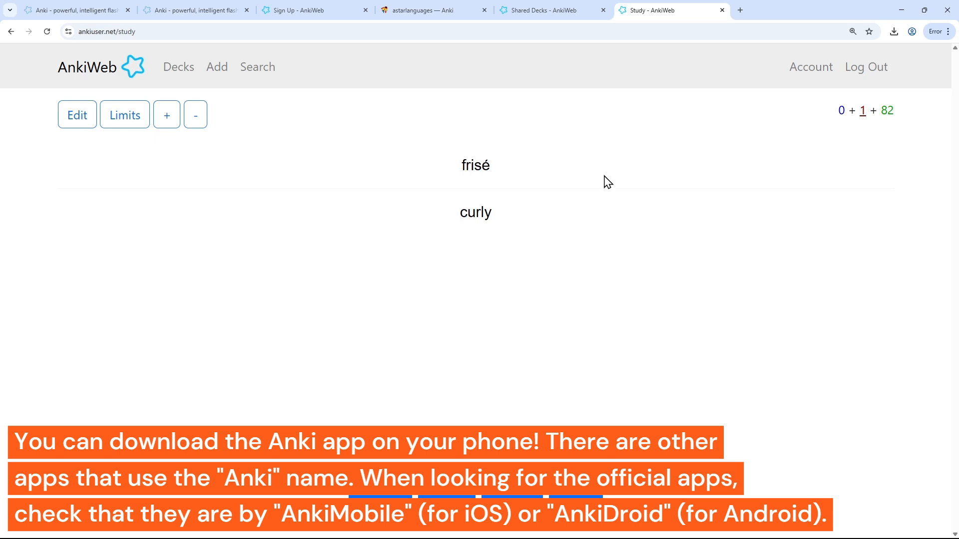
{"action": "mouse_move", "coordinate": [465, 249]}
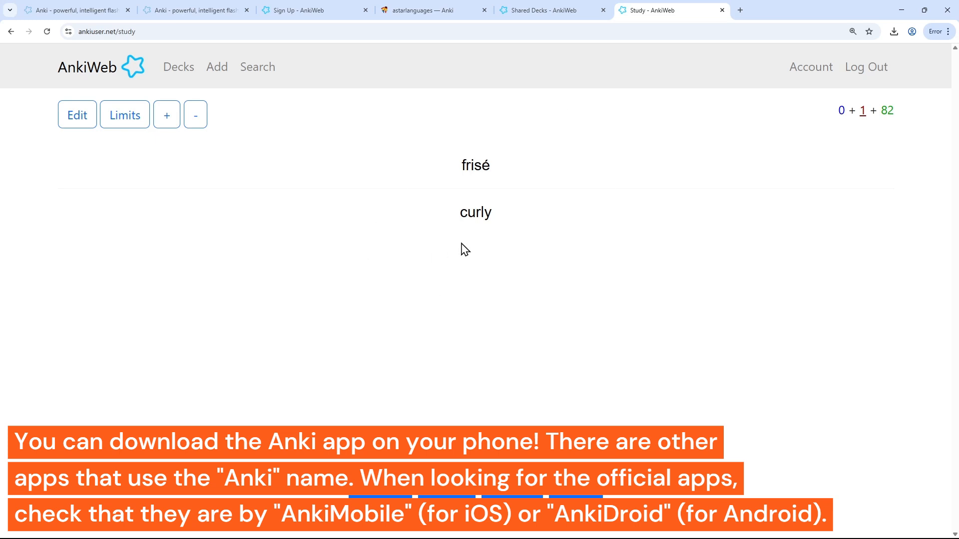